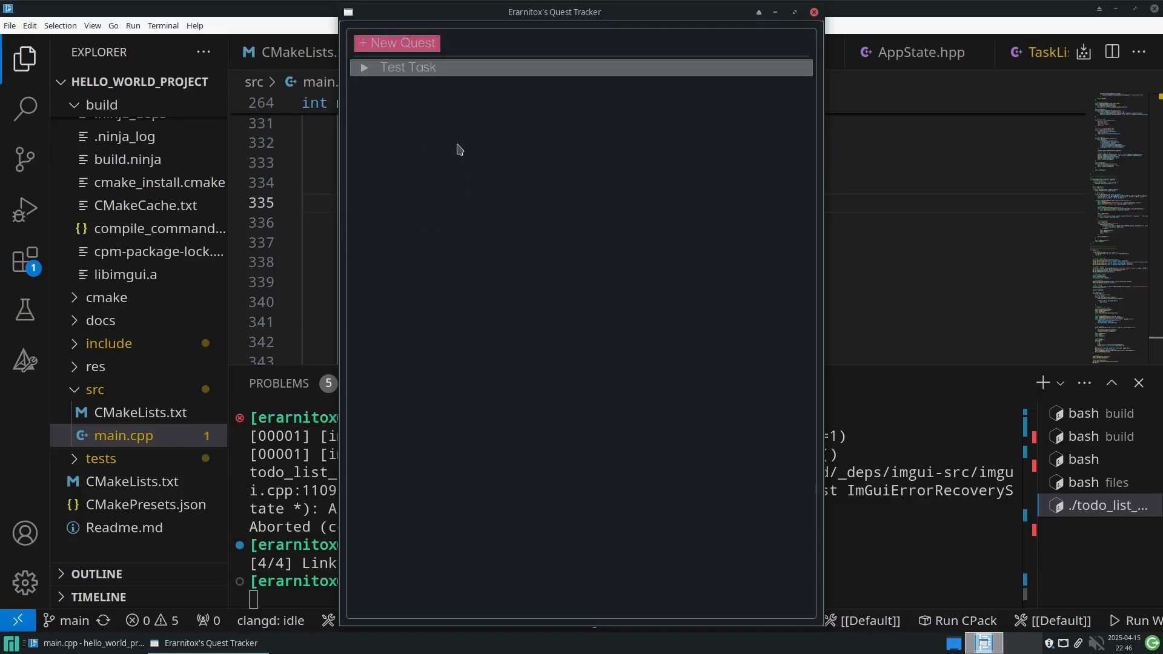
mouse_move(466, 21)
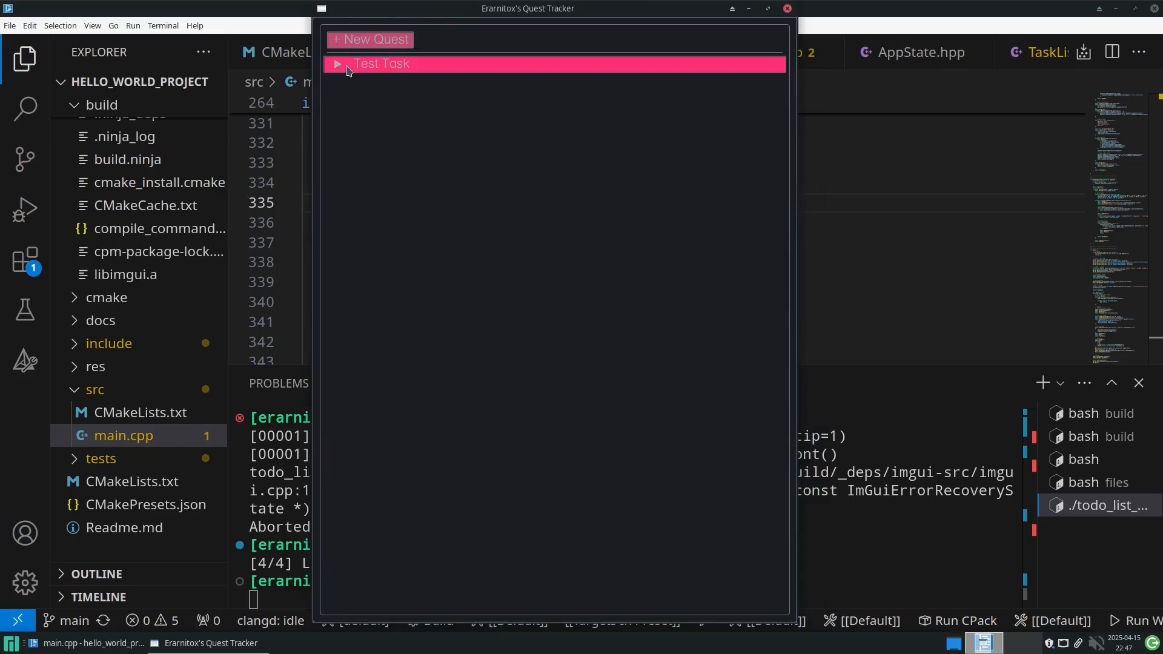
mouse_move(388, 133)
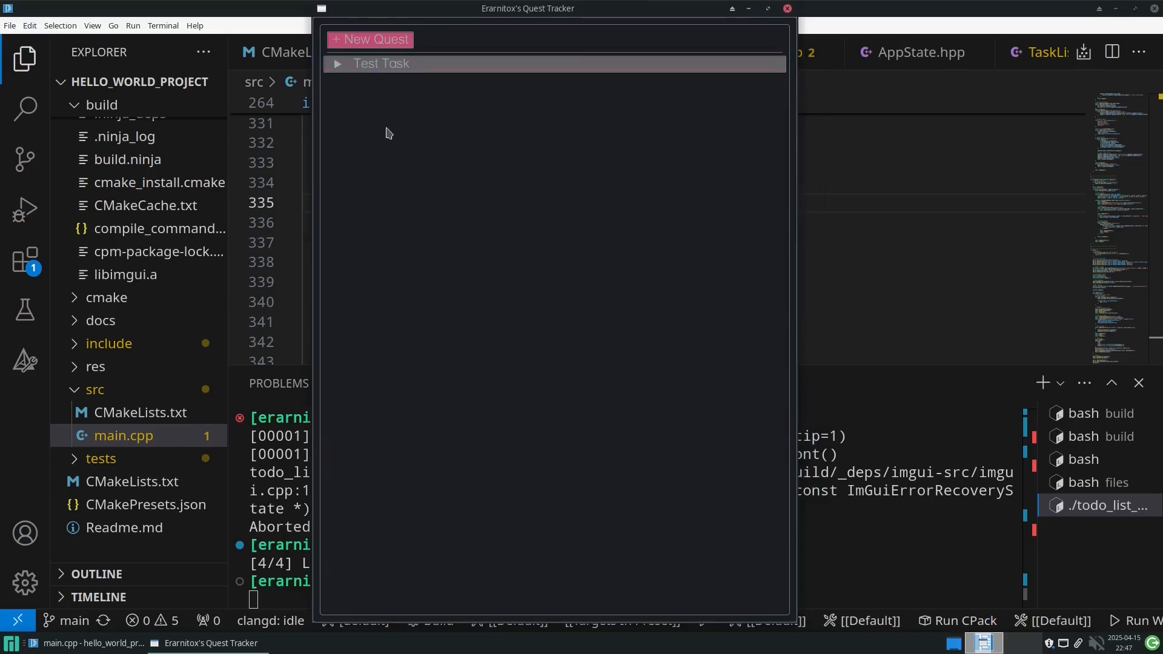
mouse_move(385, 284)
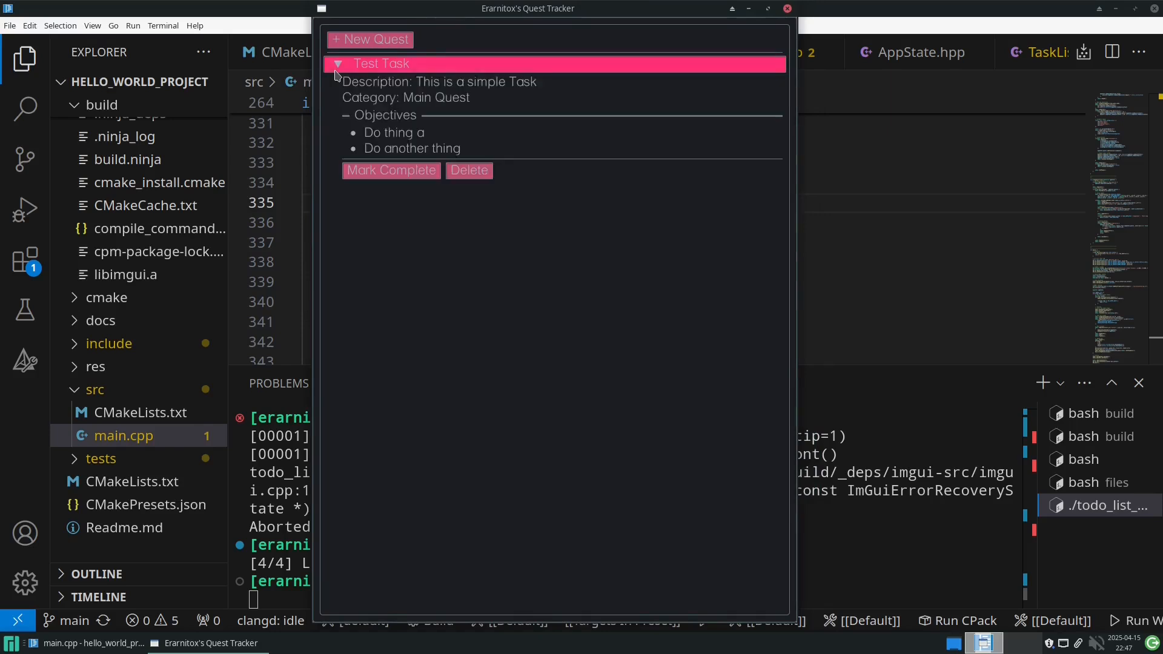
mouse_move(427, 102)
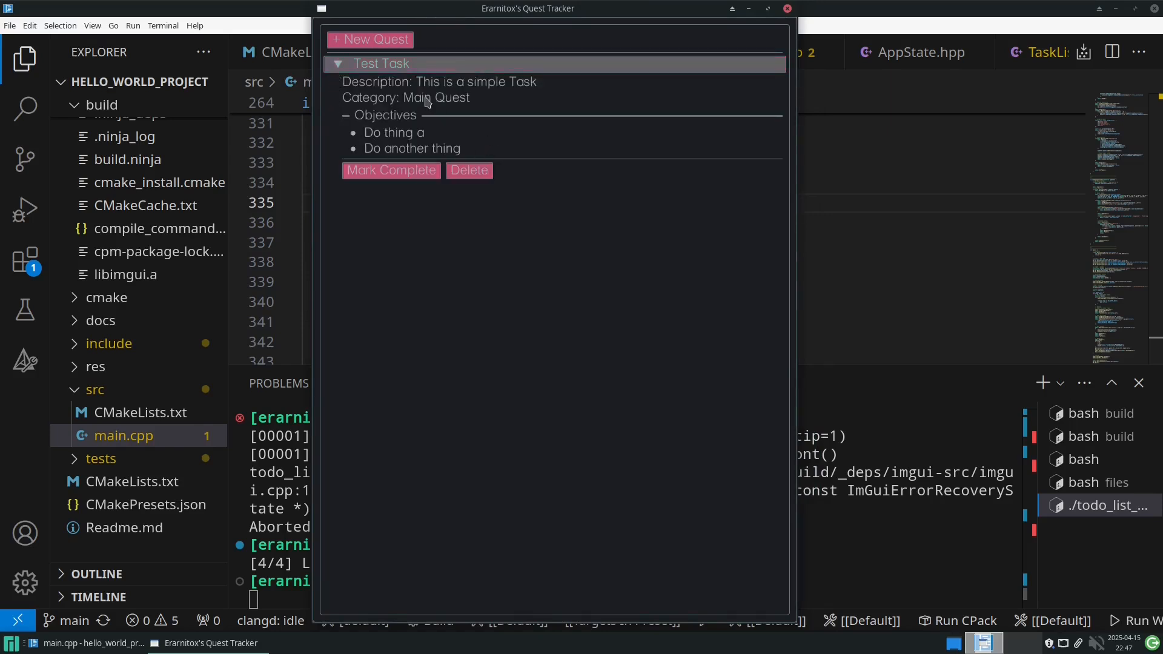
Step: Create a quest titled 'Another Task' with a description, then delete the quests
left_click(370, 40)
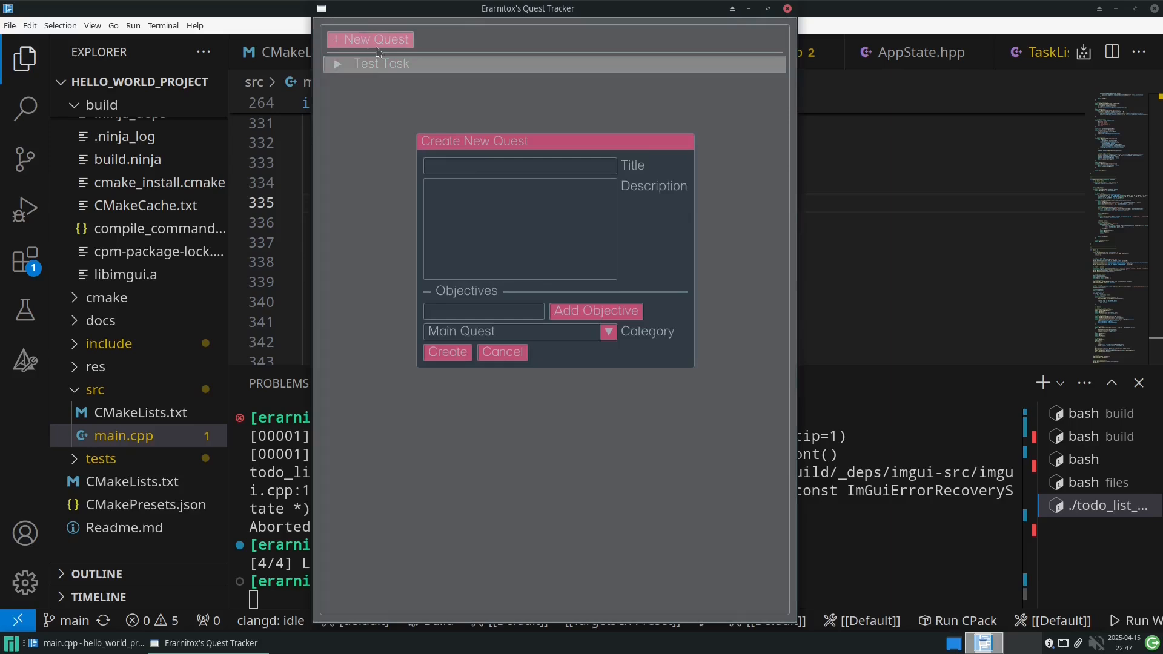
type("Another Task")
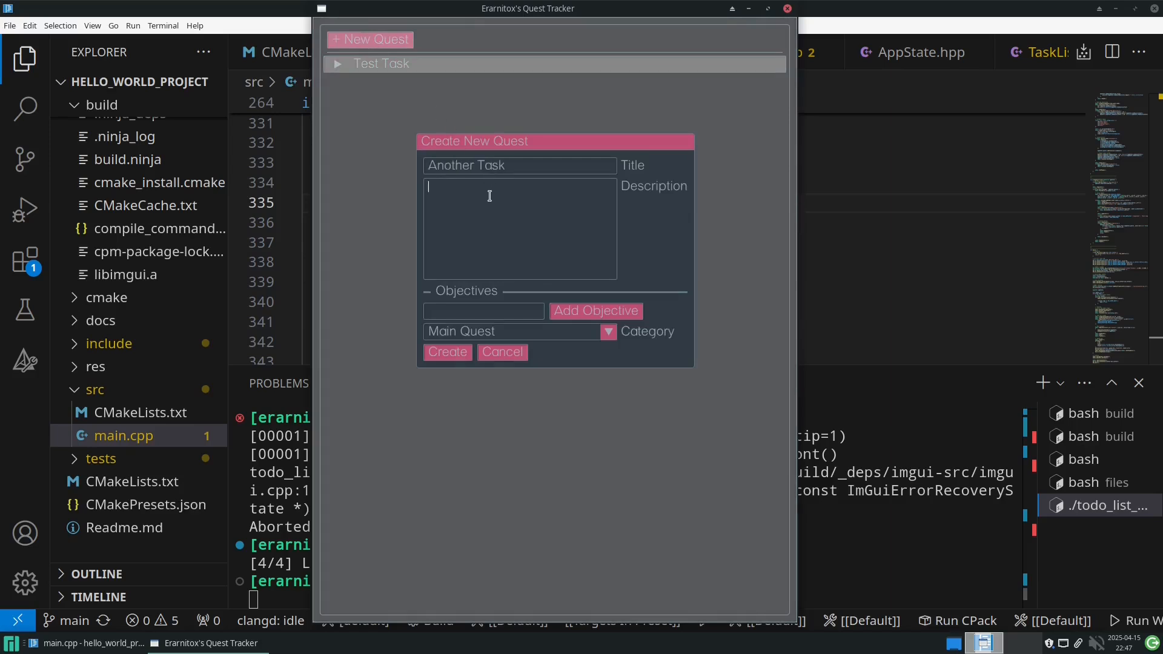
type("desc")
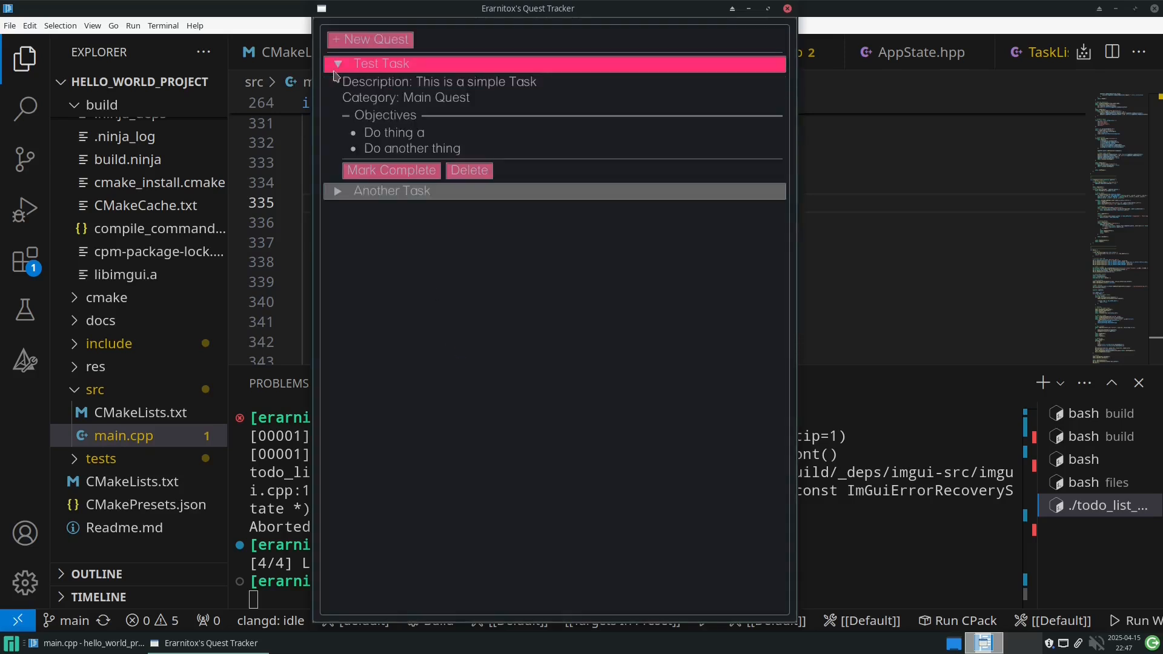
left_click(338, 64)
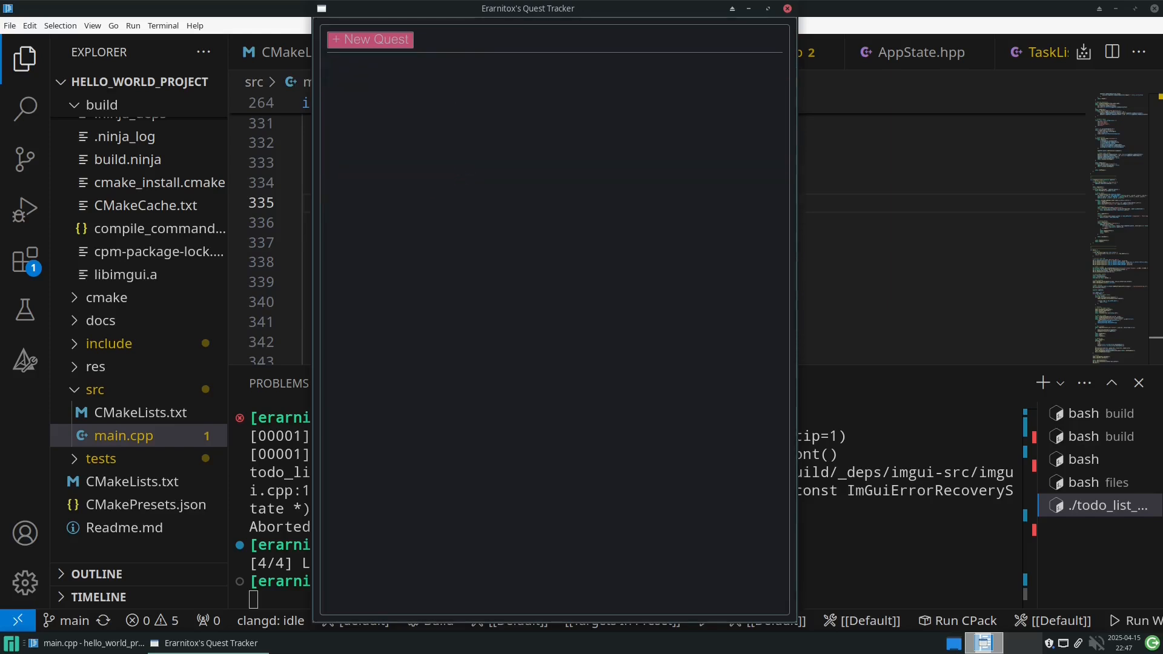
Step: Set CMAKE_CXX_STANDARD_REQUIRED to True in the root CMakeLists.txt
left_click(785, 8)
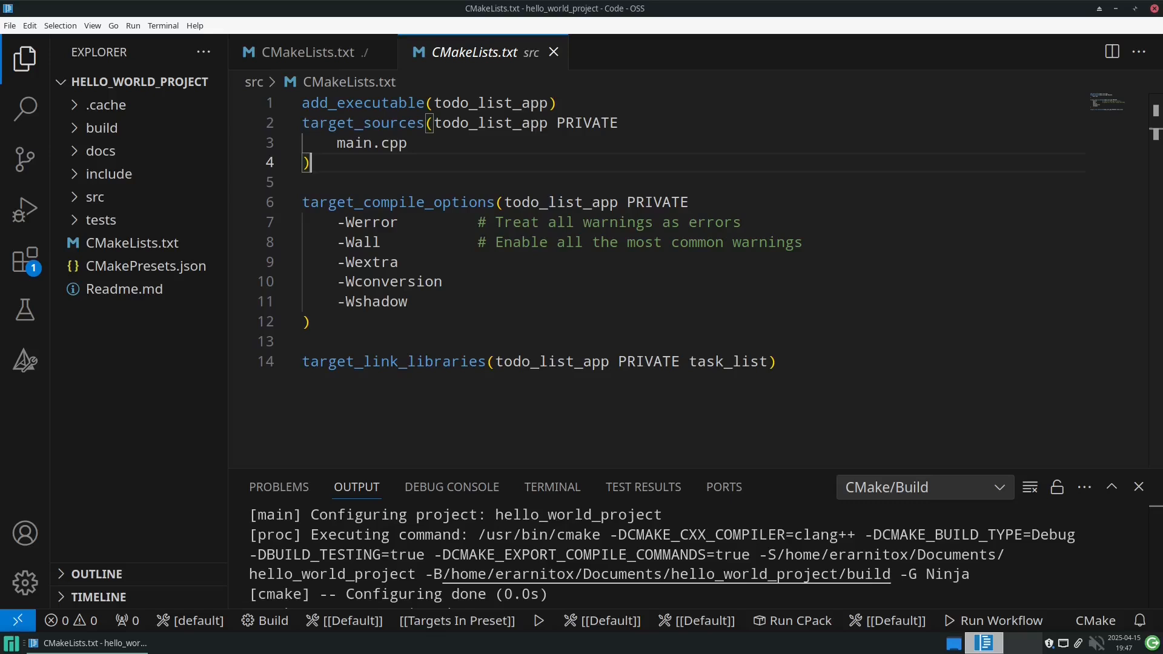
left_click(305, 52)
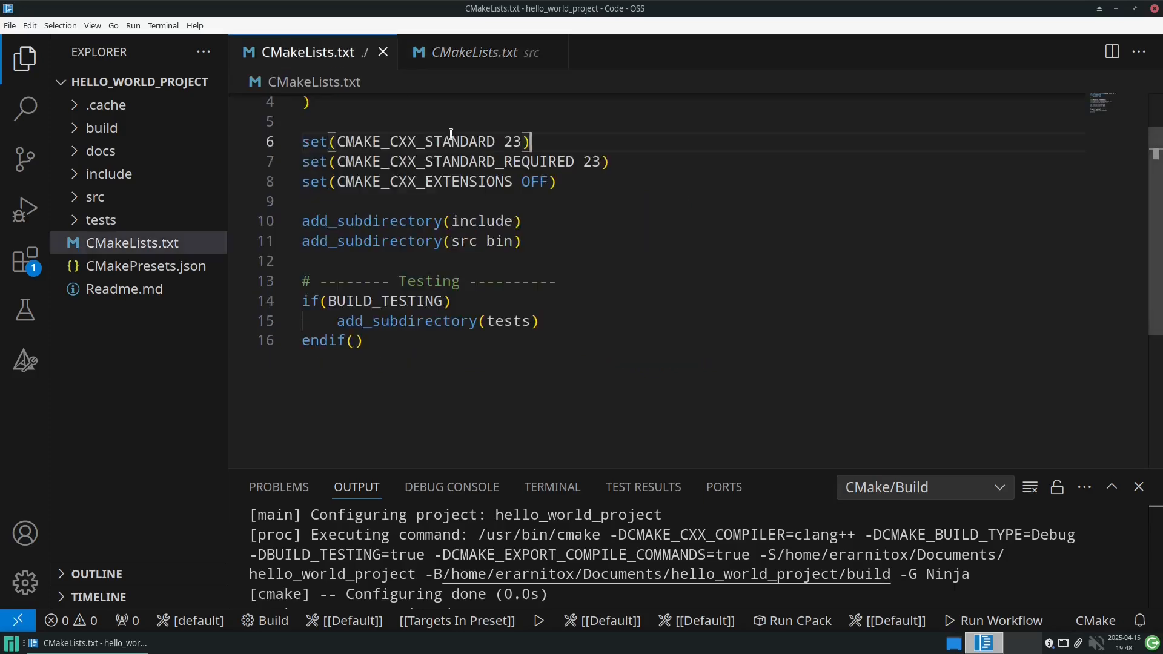
type("True")
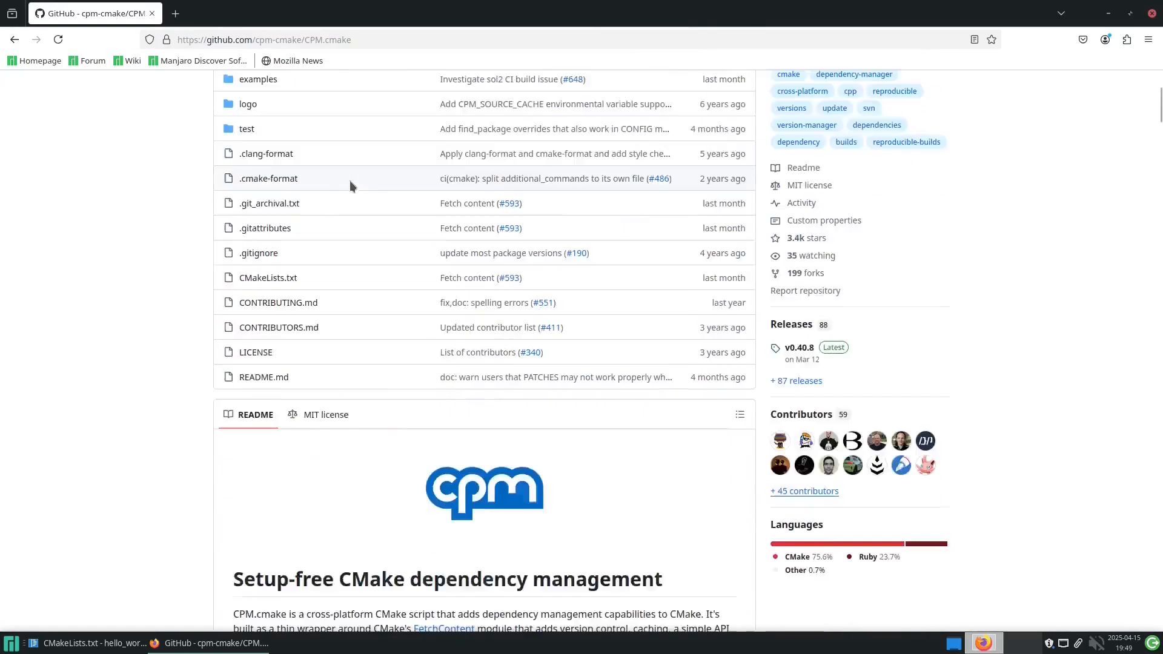
Step: Open CPM.cmake's examples folder in a new tab, then return to the repository README
scroll("up", 3)
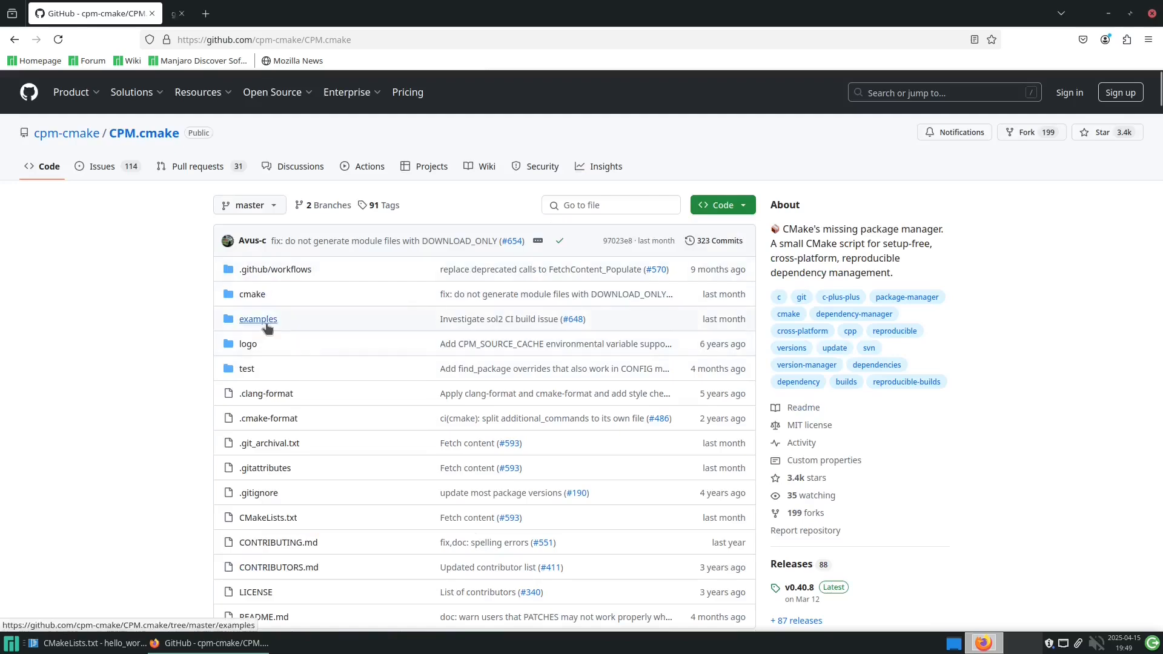
left_click(258, 319)
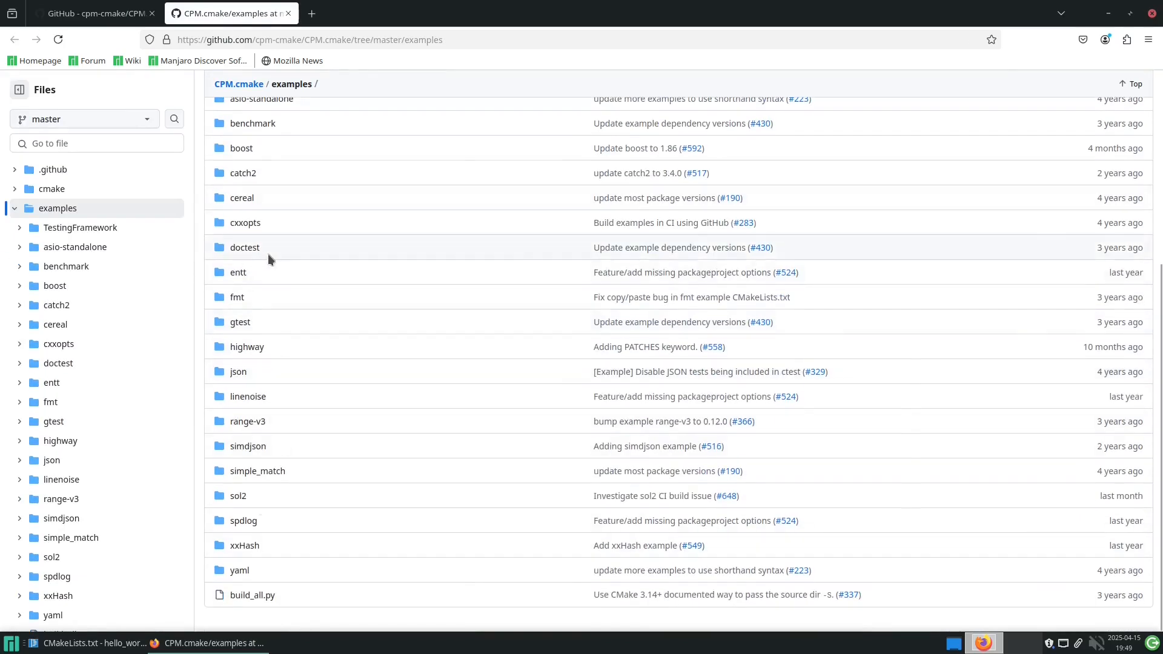
left_click(95, 12)
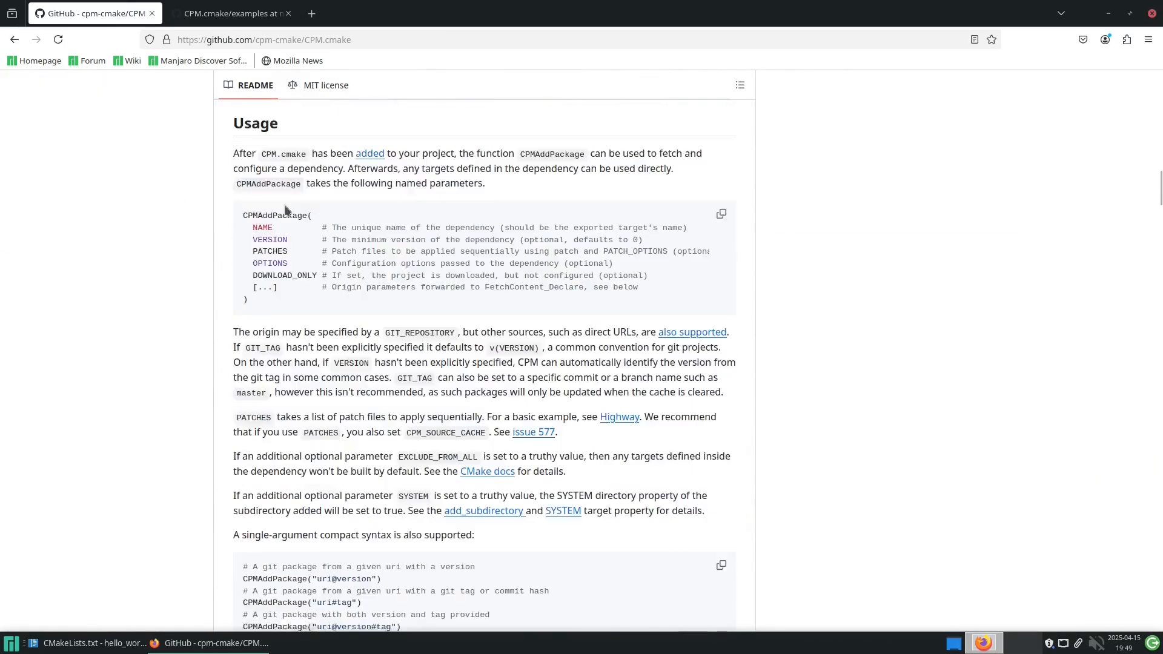
left_click(230, 13)
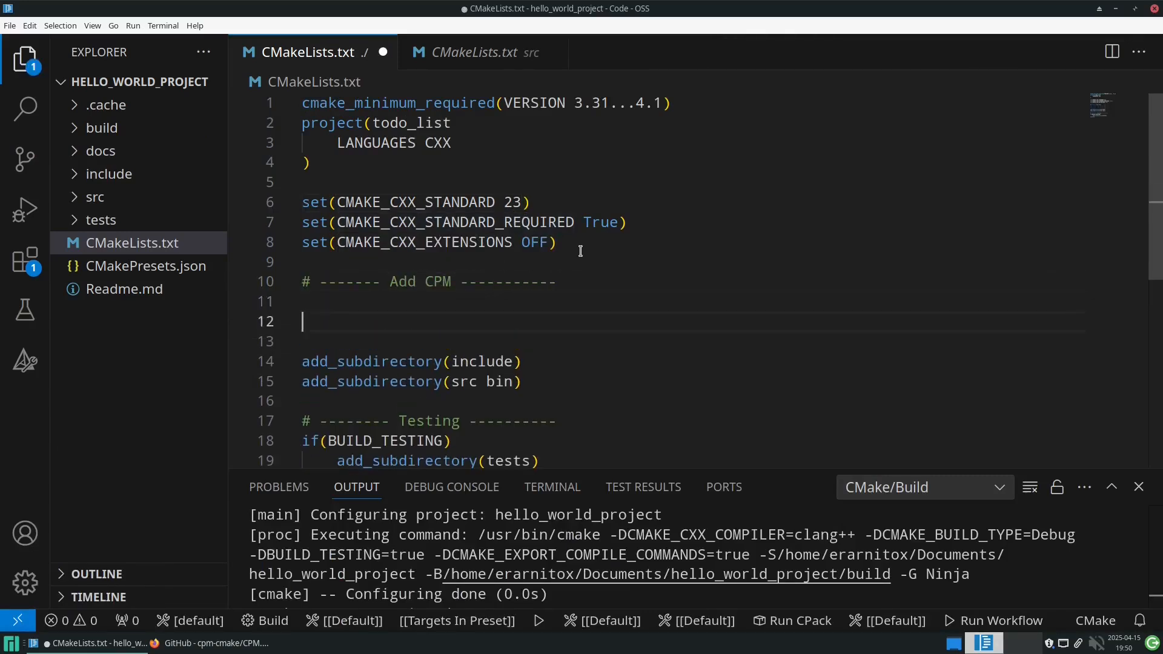
Step: Add 'Add TPLs' section comments, a cmake folder, and the if(NOT EXISTS) CPM download block
type("# ------- Add TPLs ----------")
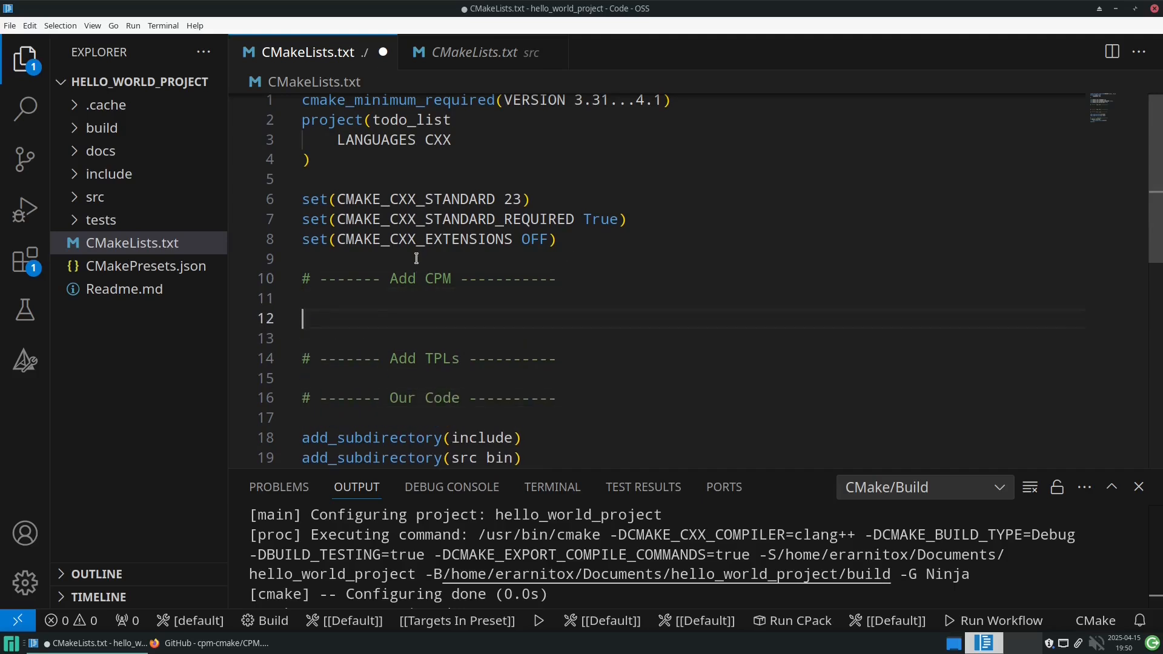
left_click(163, 83)
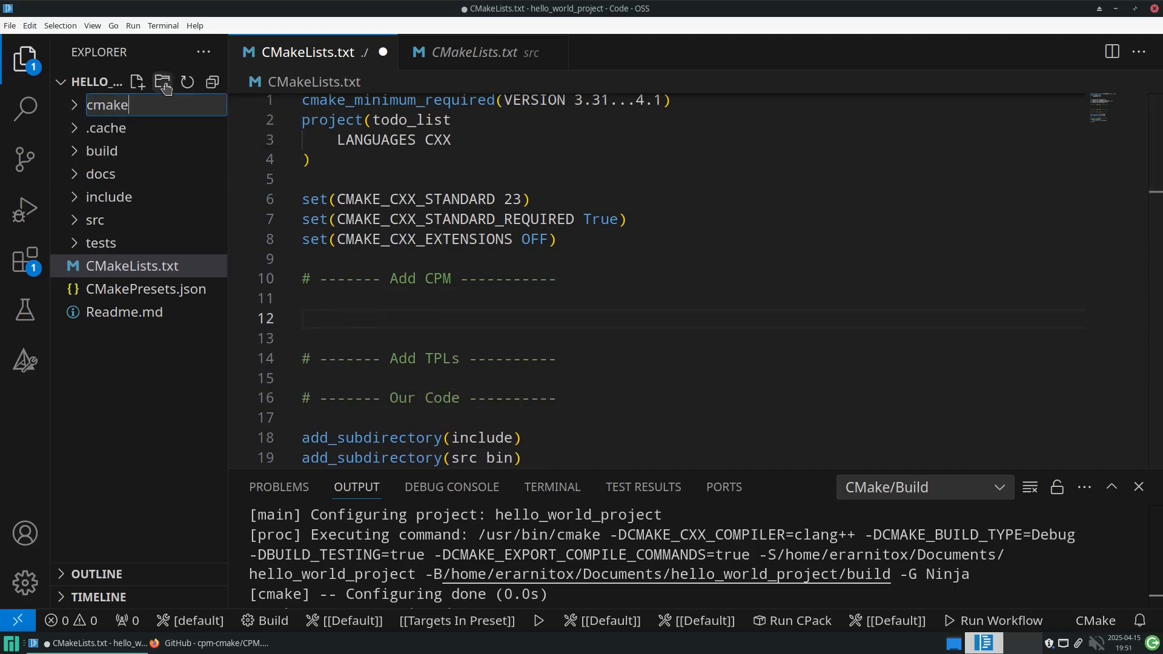
type("if(NOT")
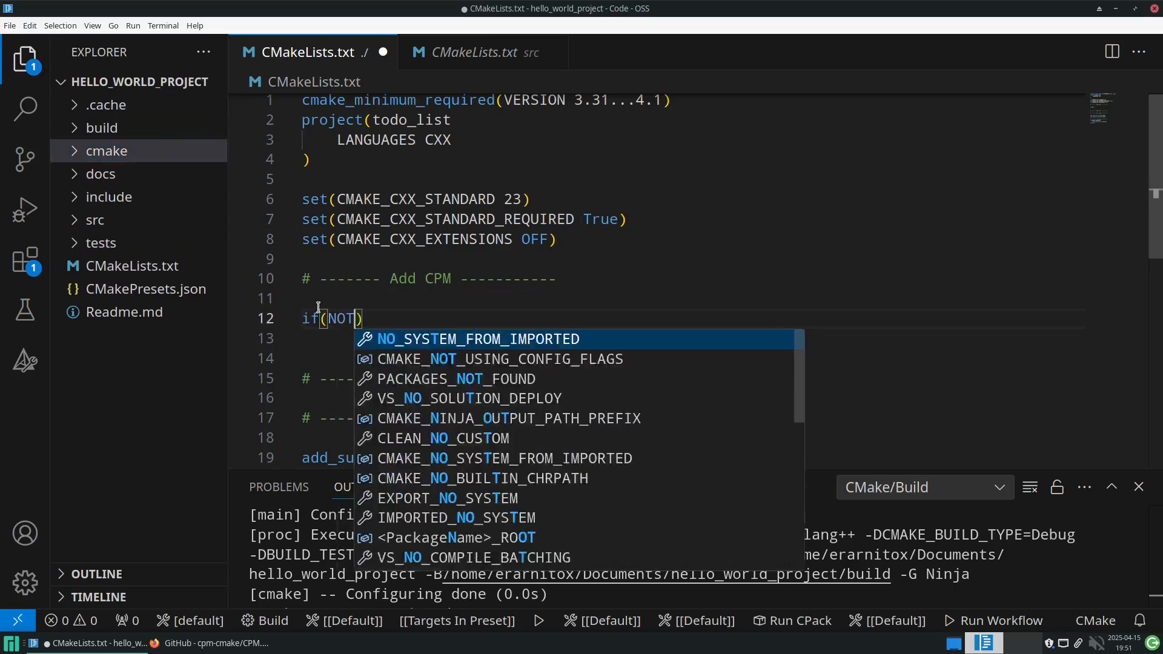
type("EXISTS \"${CMAKE_")
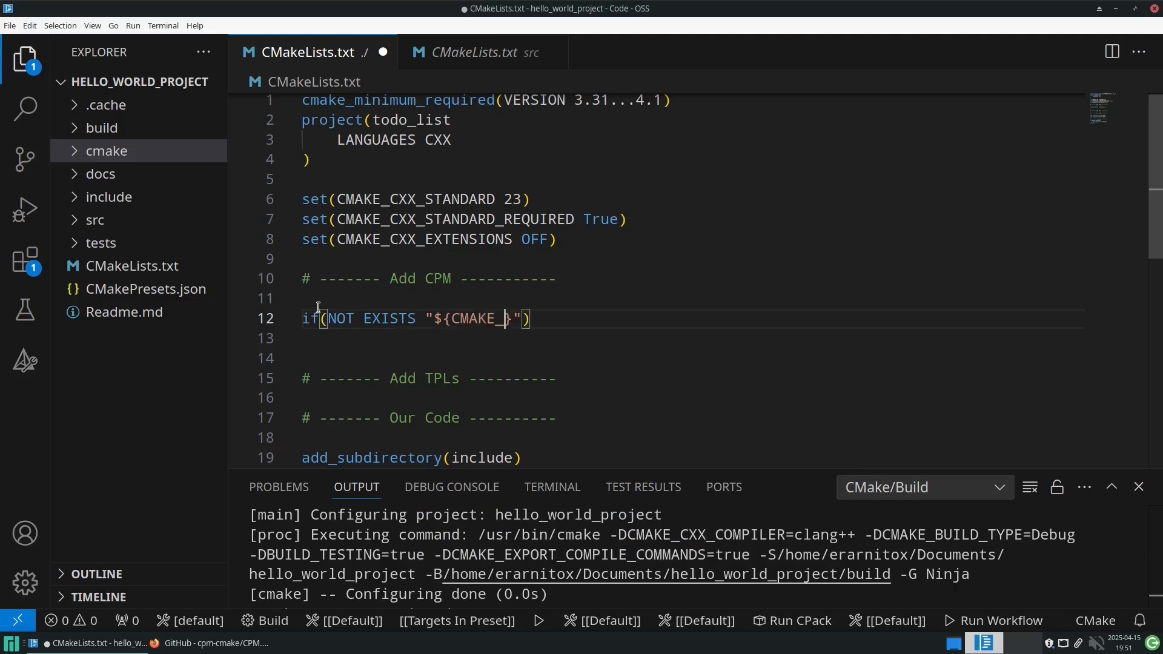
type("CURRENT_LIST_DIR")
type("file(DOWNLOAD")
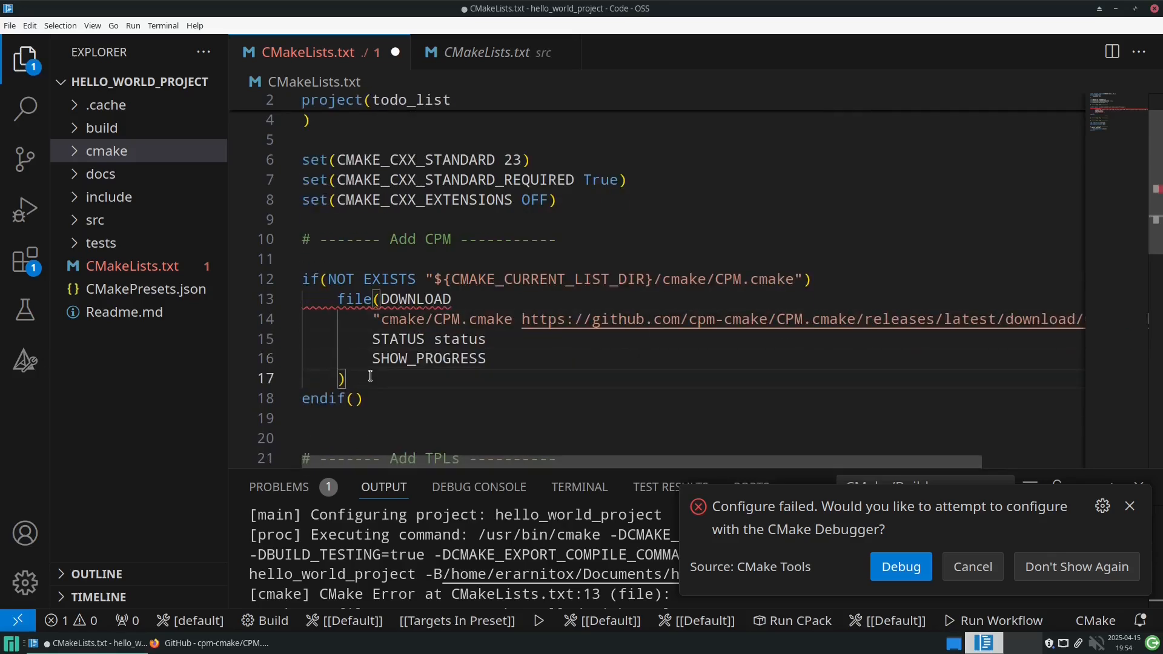
key("ctrl+s")
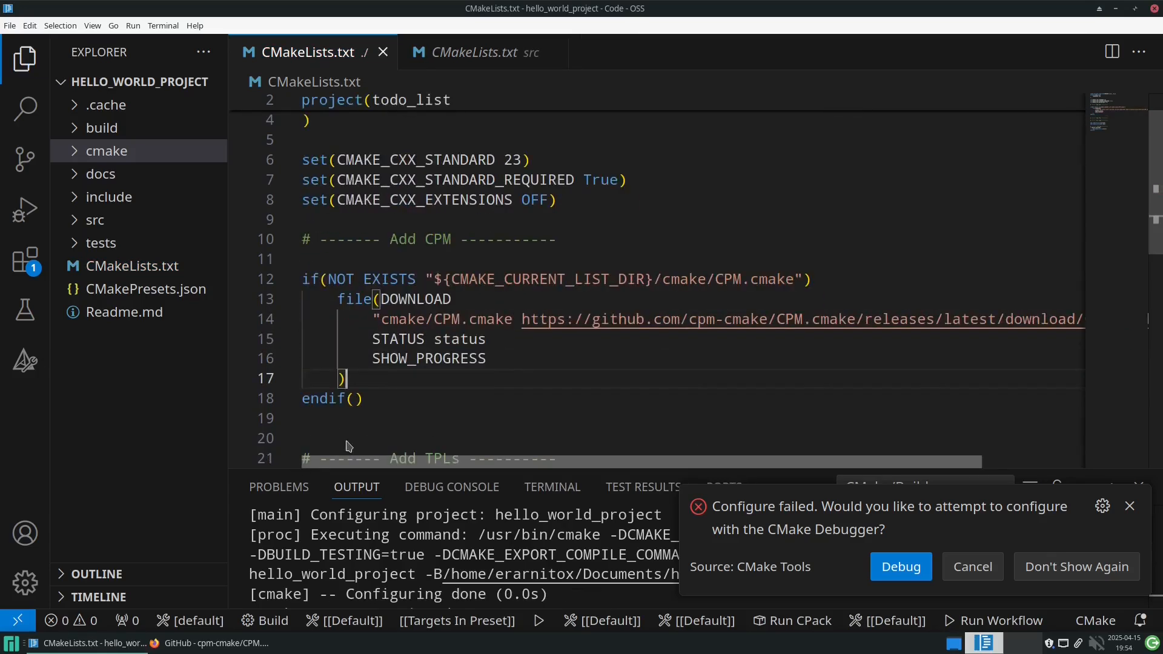
mouse_move(433, 463)
type("message(FATAL_ERROR \"Could not download CPM:cma")
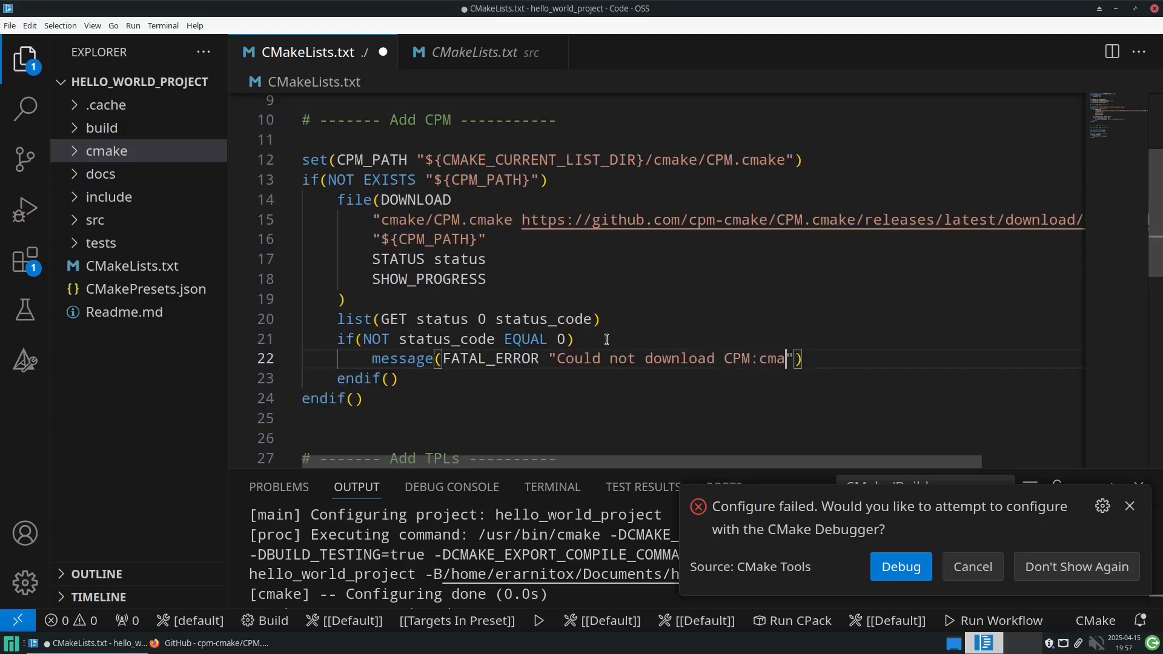
Step: Finish the download error handling and add include(cmake/CPM.cmake)
type("ke")
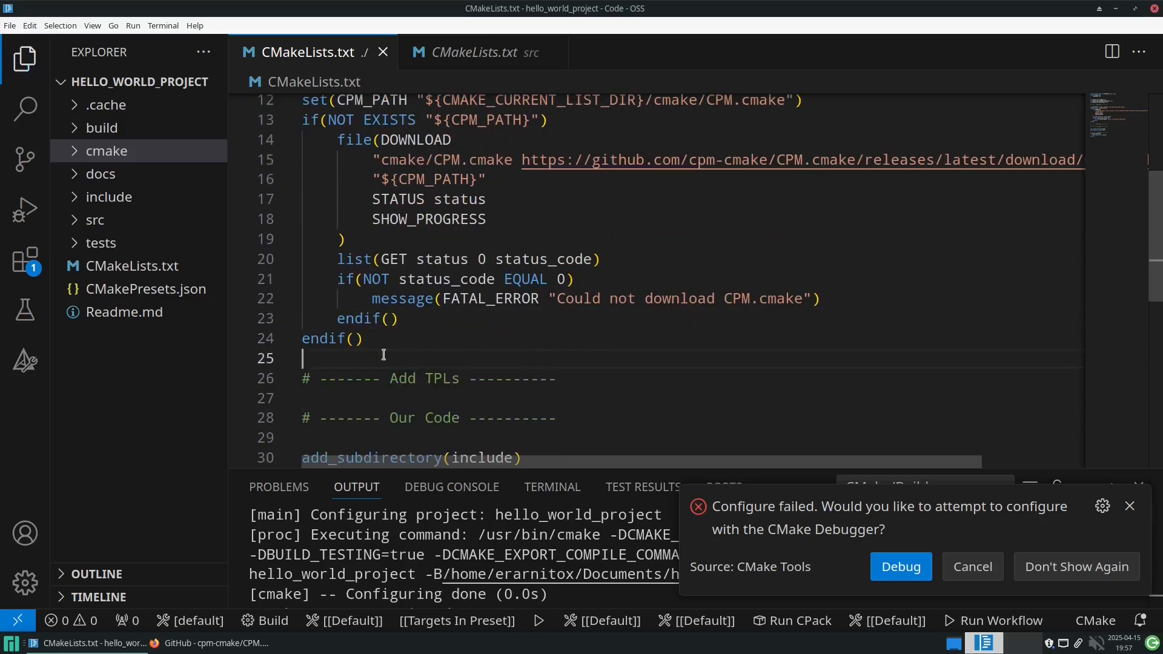
type("include(cmake/CPM.cmake")
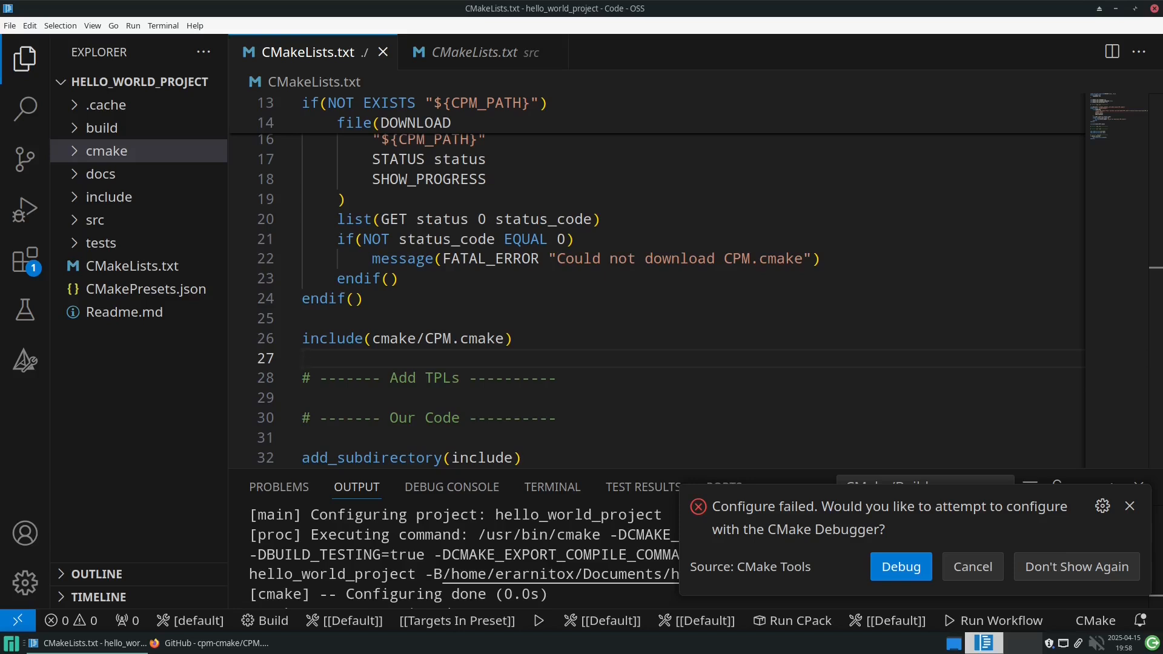
left_click(301, 358)
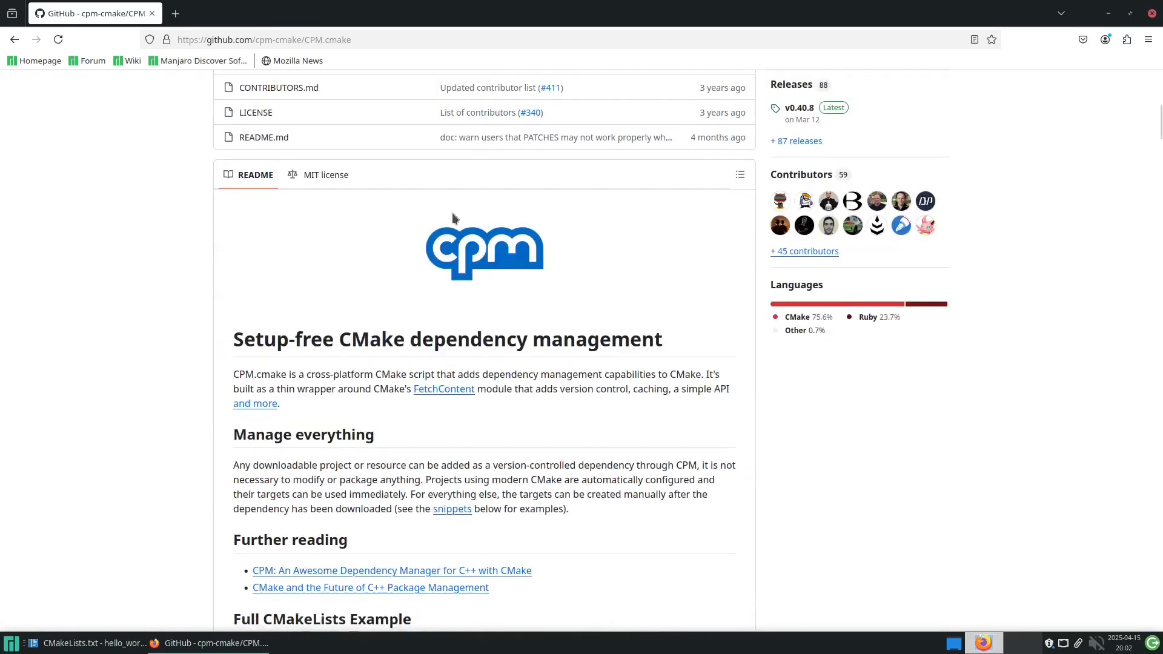
Step: Scroll to the README's 'Adding CPM' notes and copy the download command
scroll("down", 3)
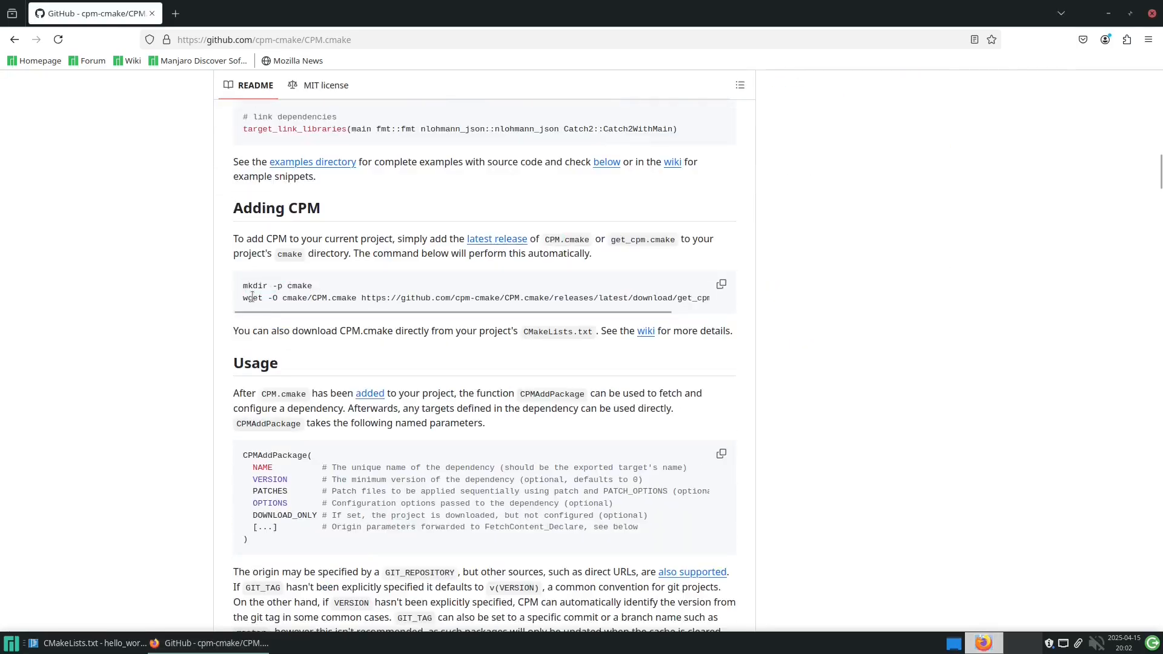
left_click(313, 162)
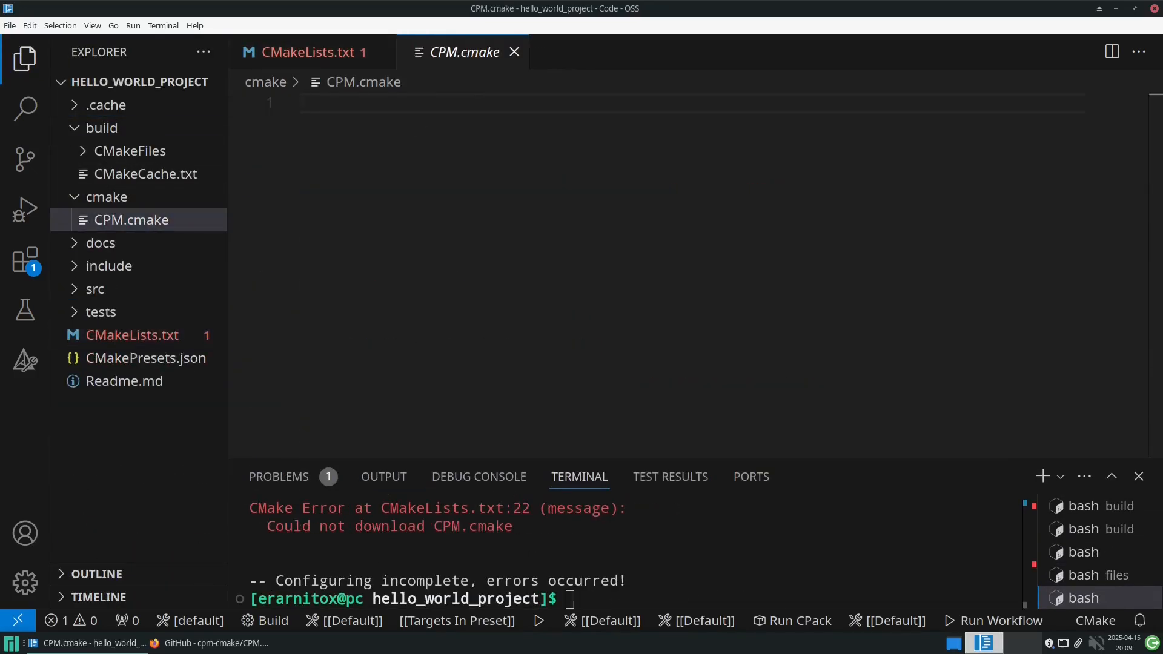
Step: Add the static imgui library with SDL3 and OpenGL backends, then view src/CMakeLists.txt
left_click(304, 53)
type("${im}")
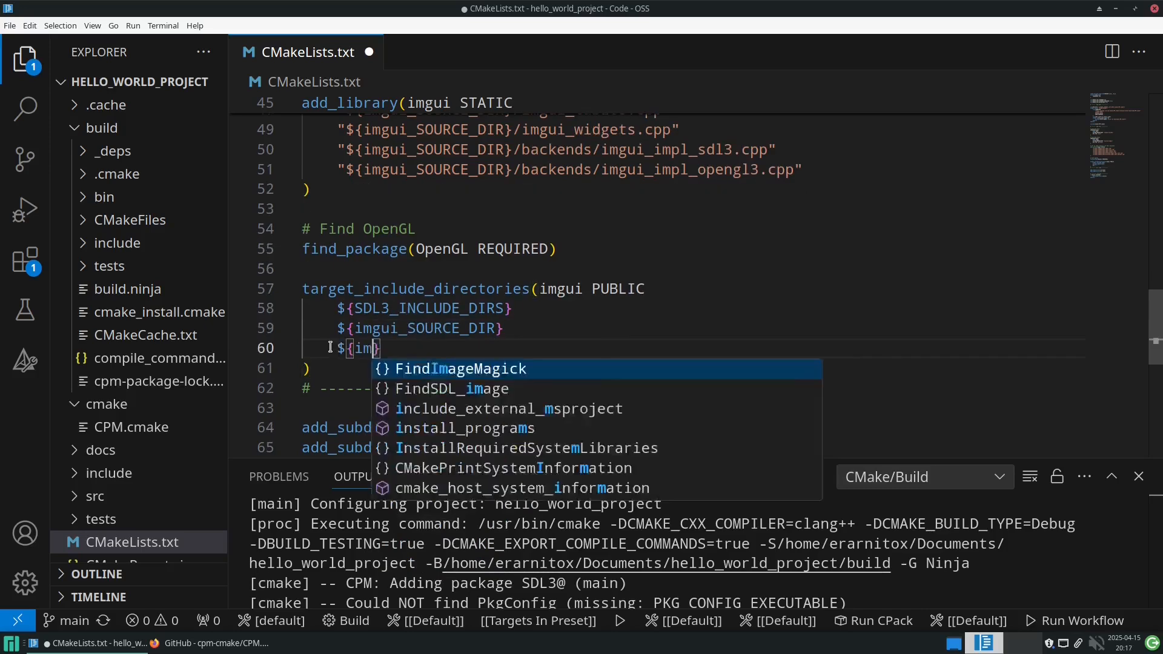
left_click(135, 266)
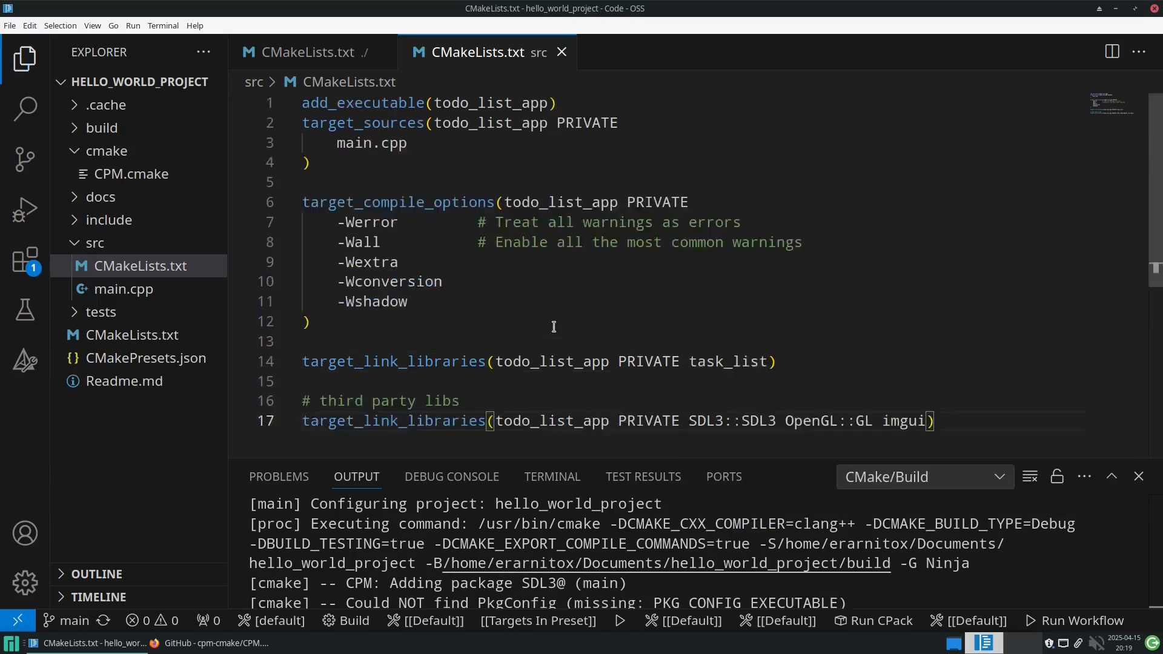
Step: Open src/main.cpp from the Explorer
left_click(124, 288)
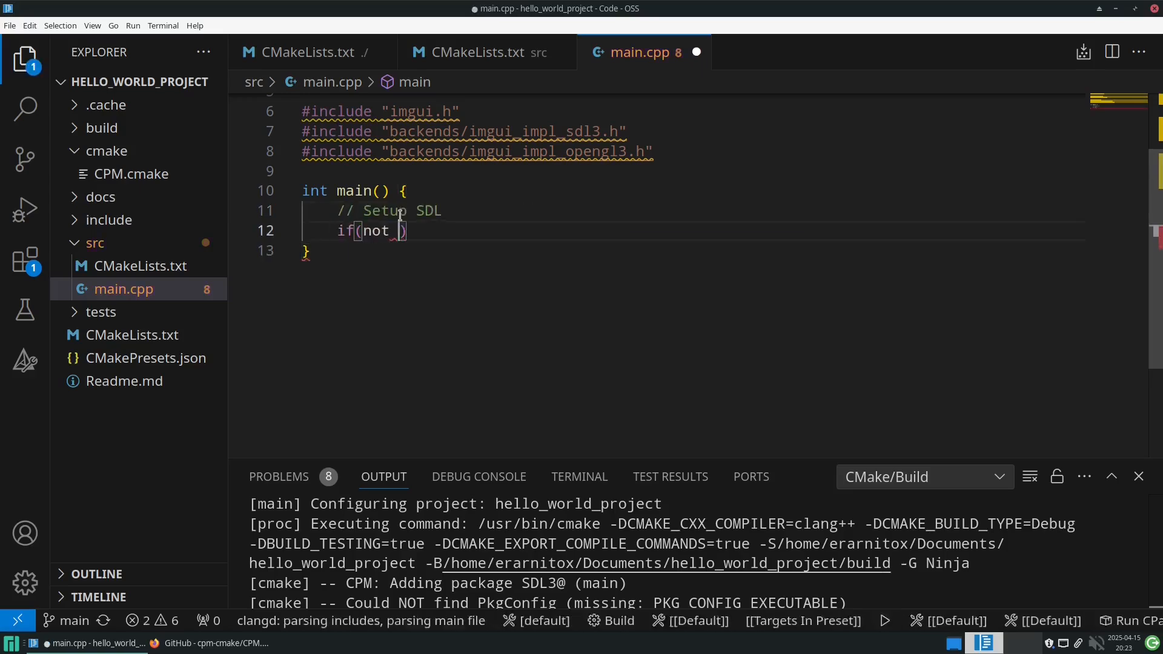
Step: Write SDL_Init, the GL context creation and MakeCurrent, and ImGui IO setup in main.cpp
type("SDL_Init(SDL_INIT_VIDEO)")
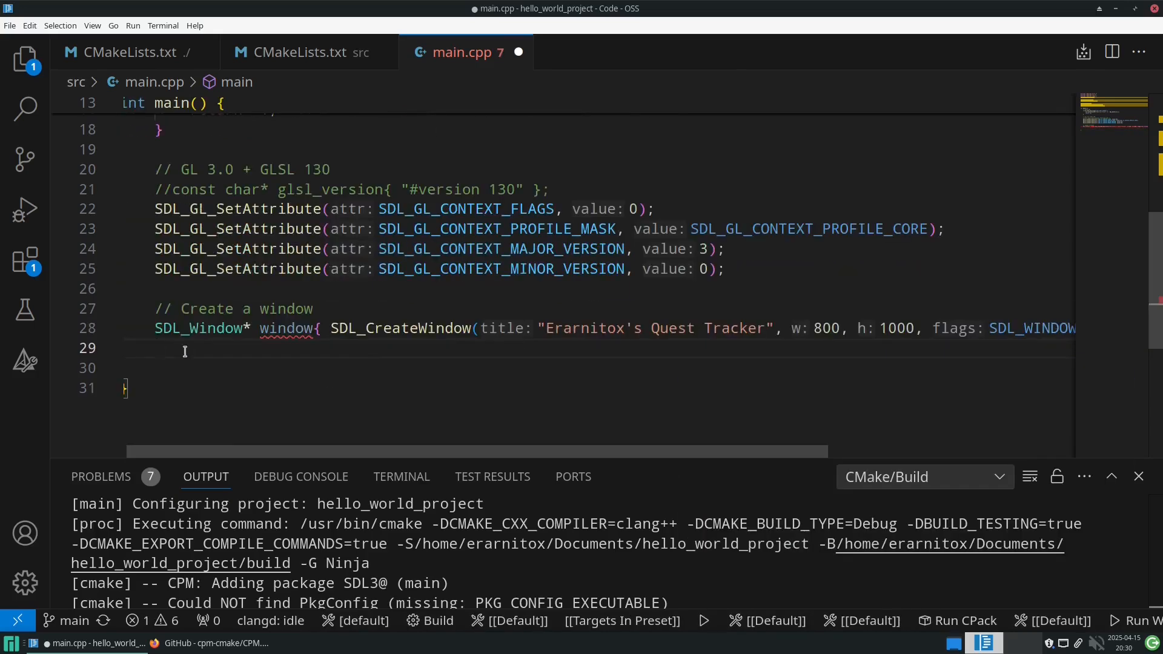
type("SDL_GLContext gl_context{ SDL_GL_CreateContext(window)};")
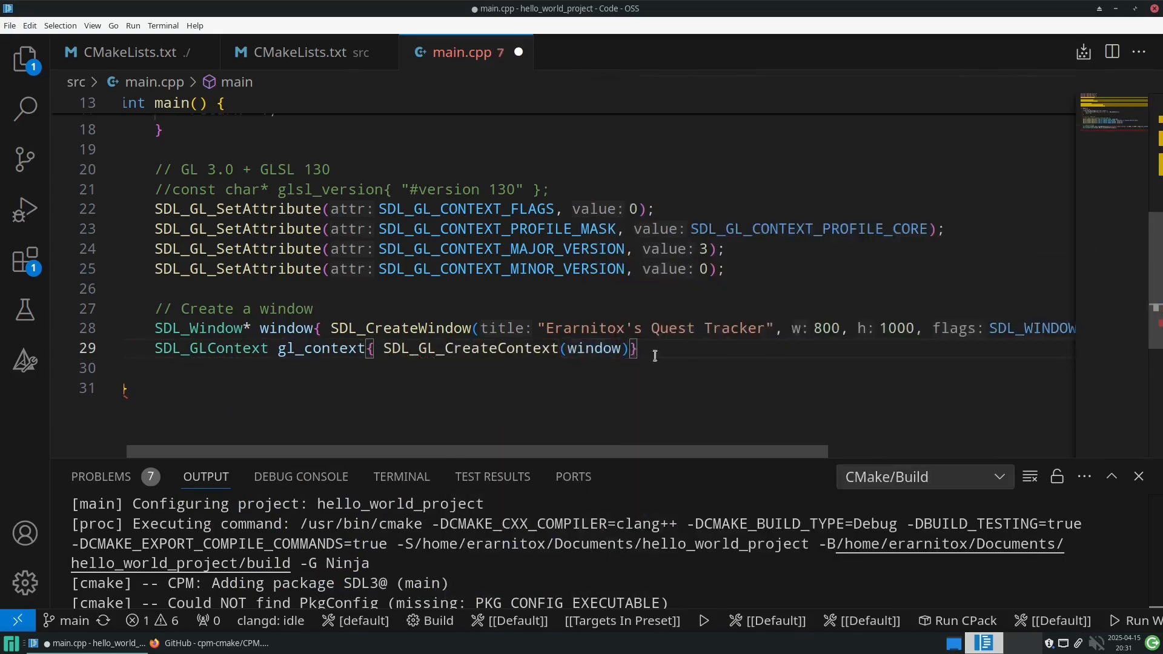
type("SDL_GL_MakeCurrent(window, SDL_")
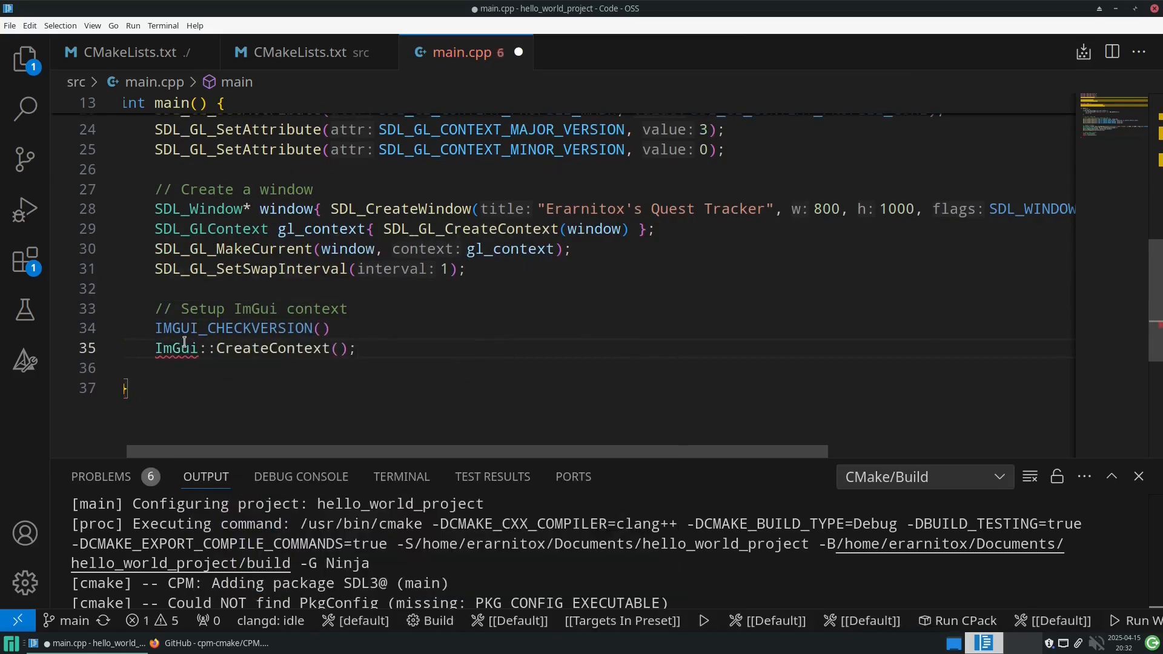
type("ImGui& io{ ImGui::GetIO")
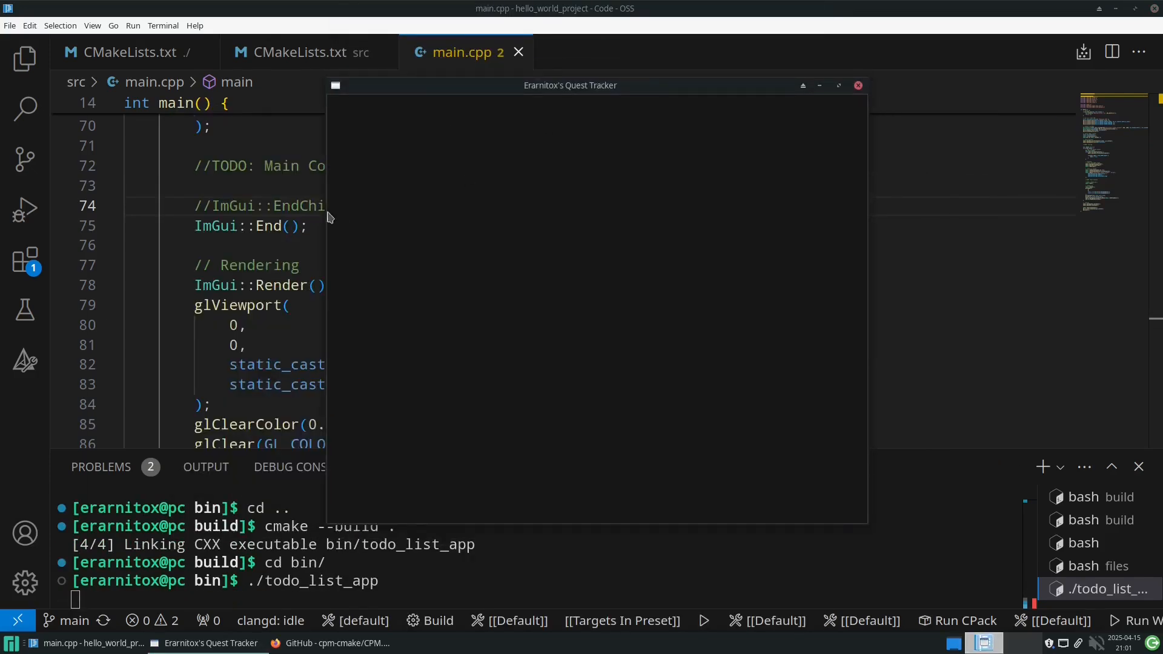
Step: Add an ImGui::BeginChild("Content") region and return to main.cpp
type("Imgui::BeginChild(\"Content\", {0, 0}, r")
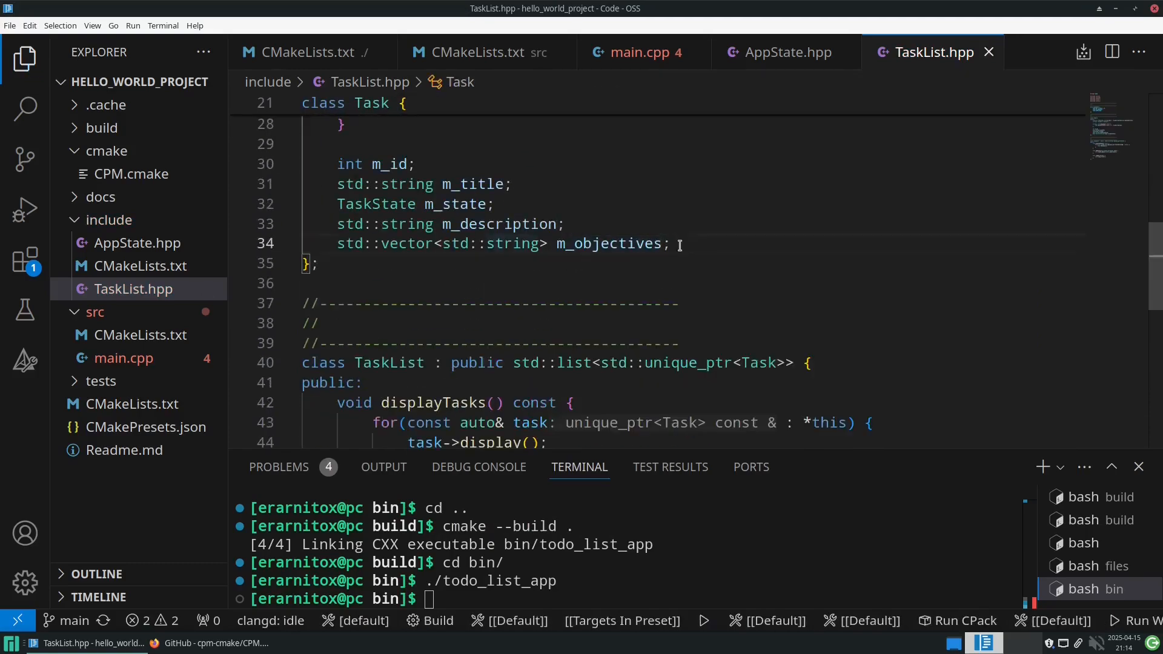
left_click(637, 52)
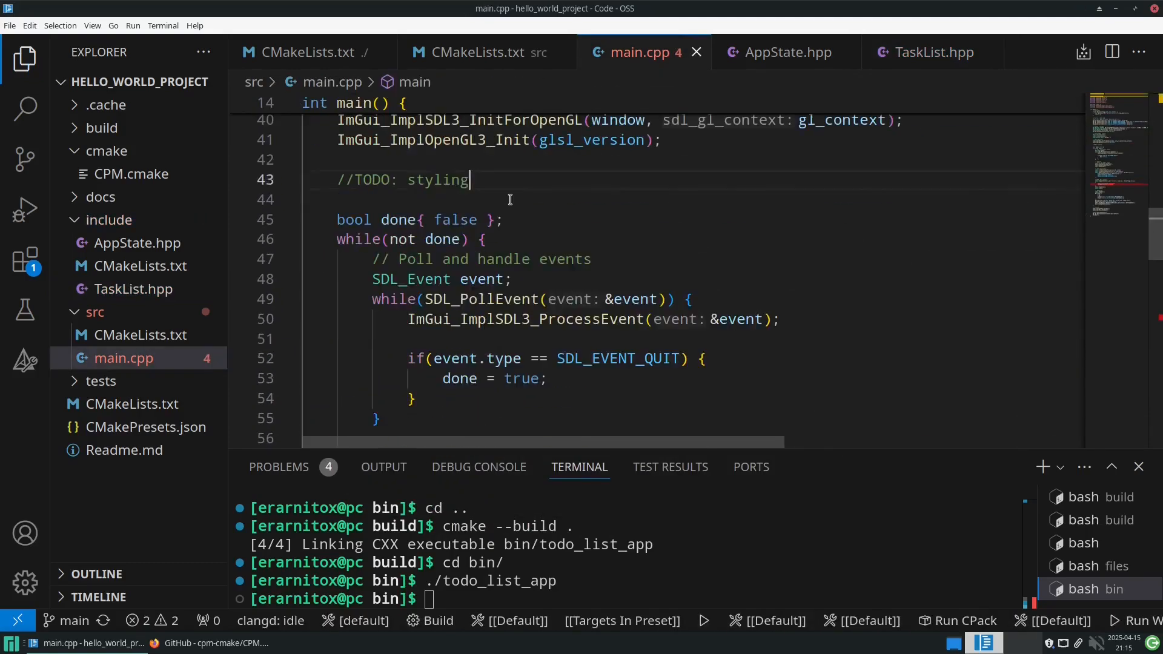
right_click(95, 312)
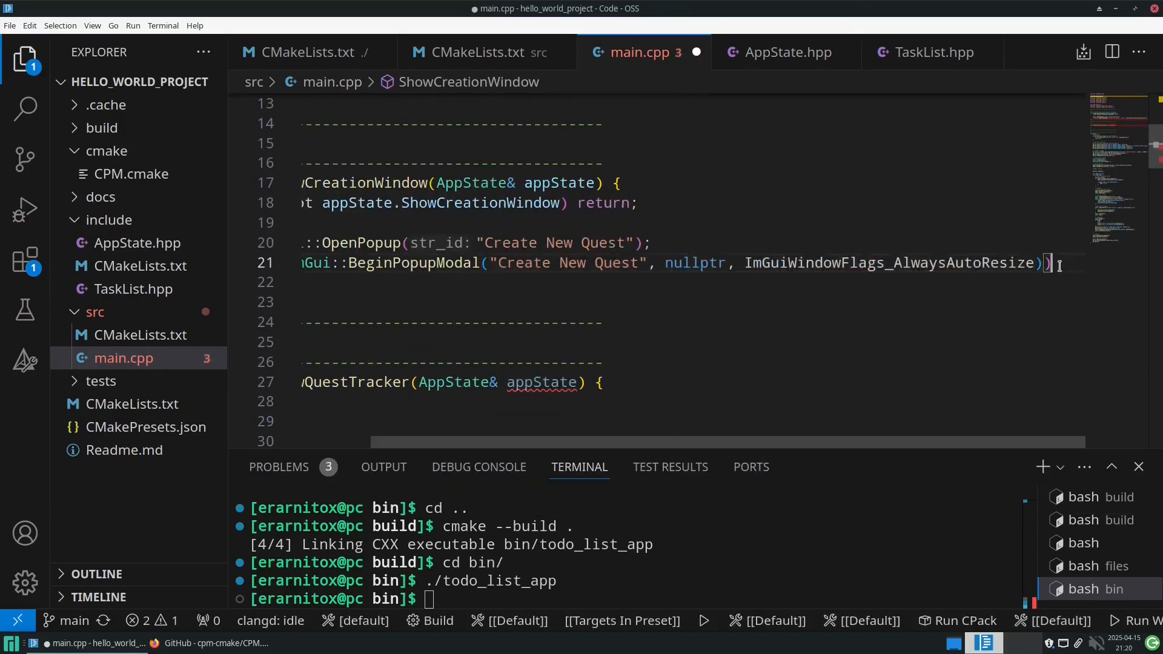
Step: Add the Title InputText, objectives loop and category inputs to the Create New Quest popup
type("ImGui::I")
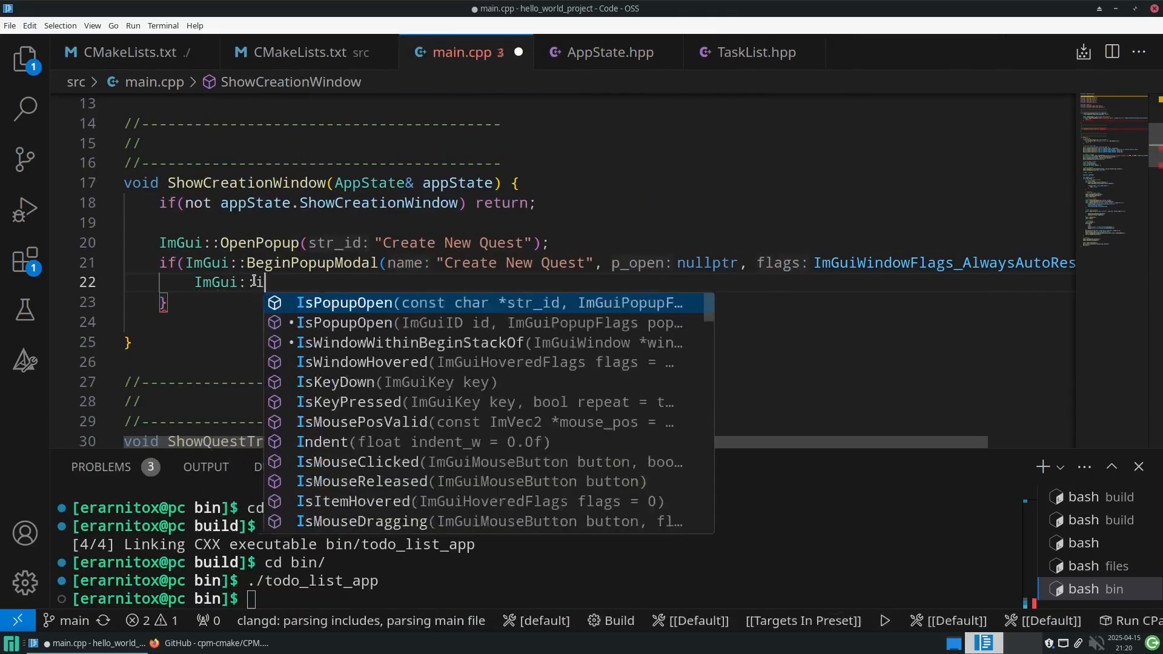
type("InputText(label: \"Title\", buf: appState.newQuestTitle, buf_size: IM_")
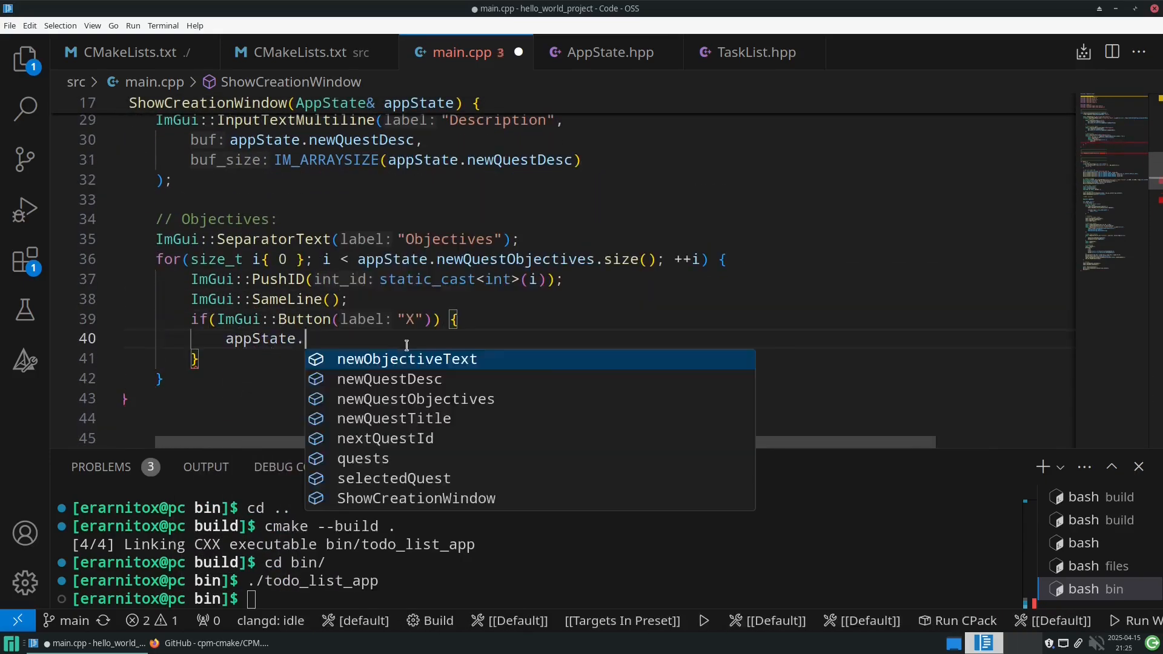
type("auto")
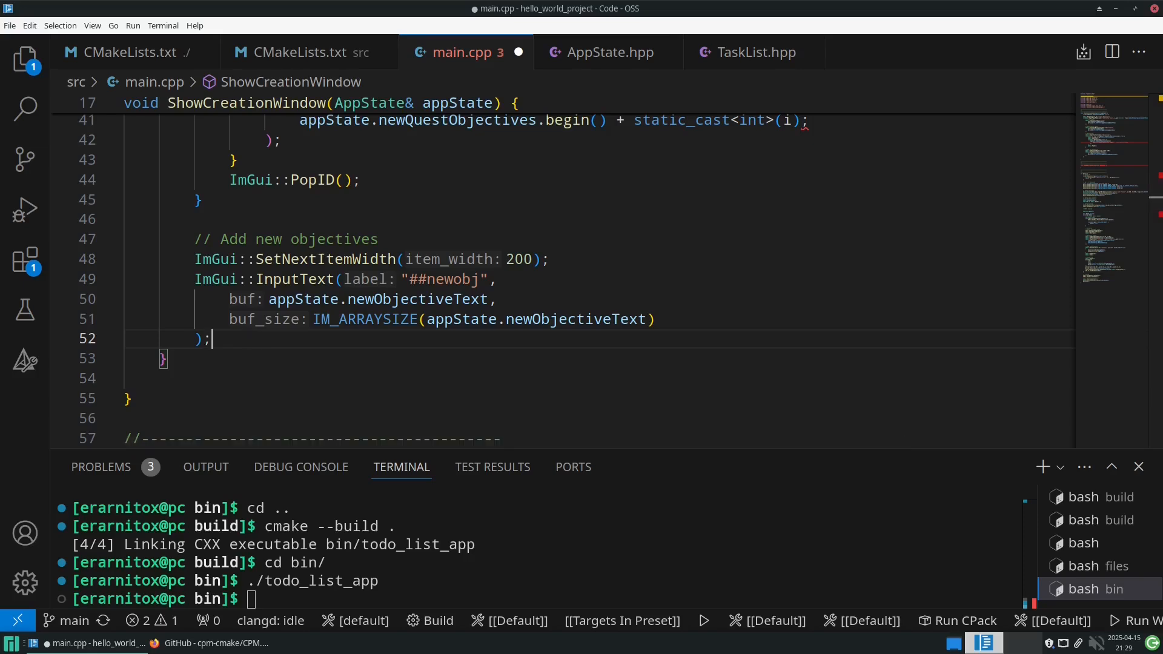
scroll("up", 3)
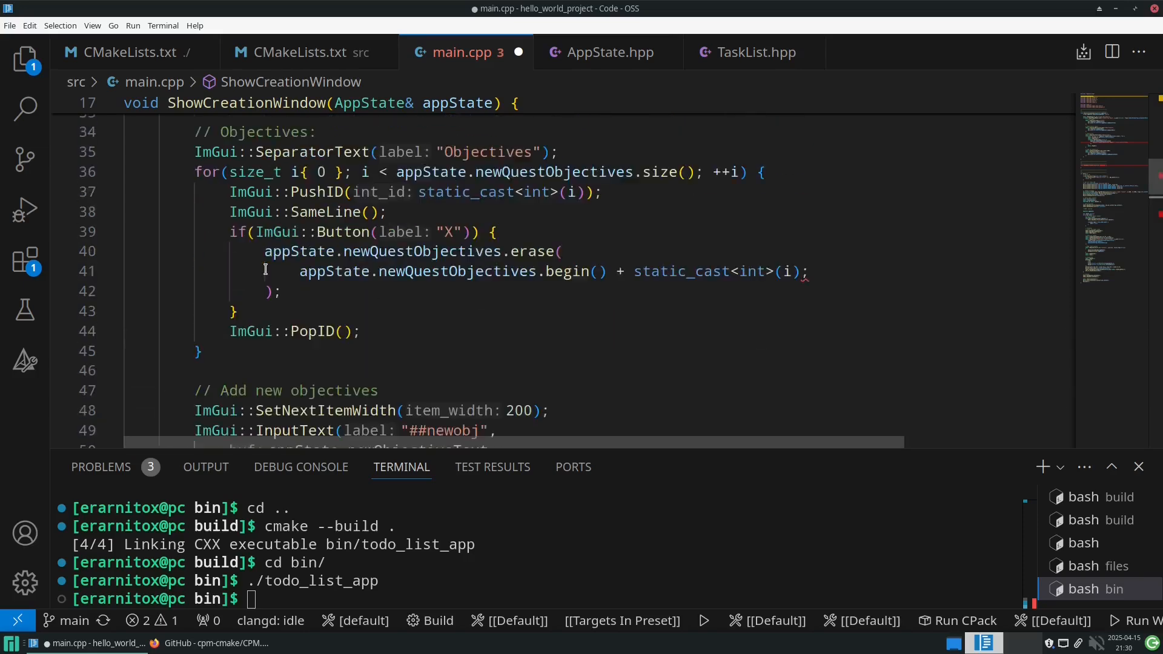
type("std")
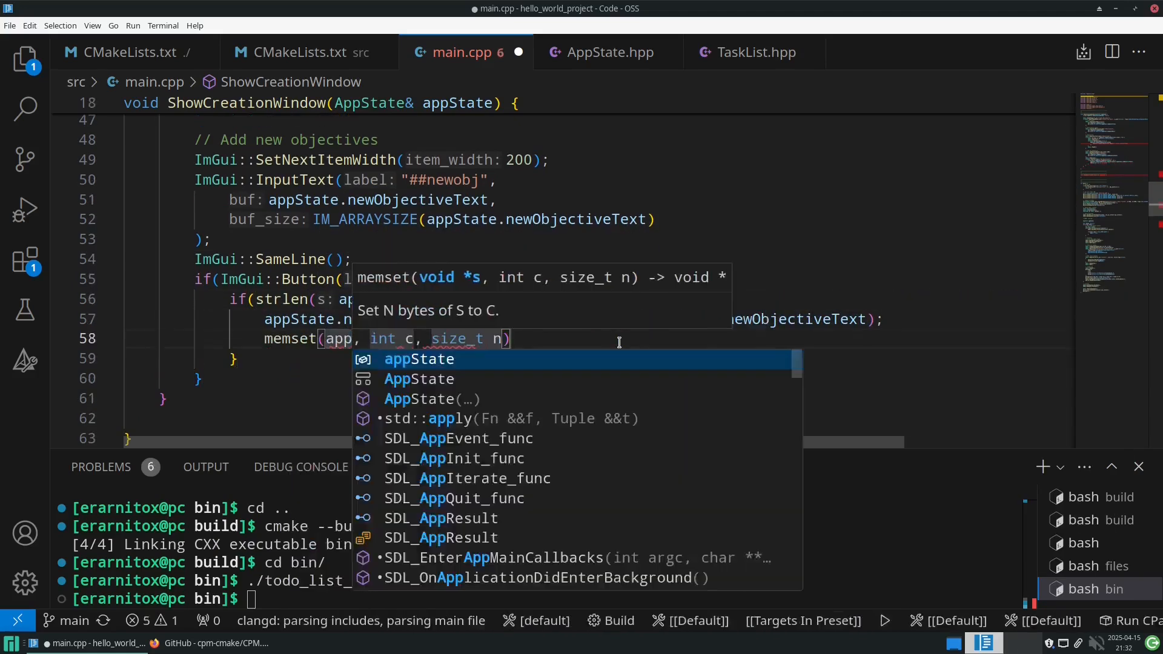
type("static int currentCatego")
type("if(ImGui::Button(\"Create\")")
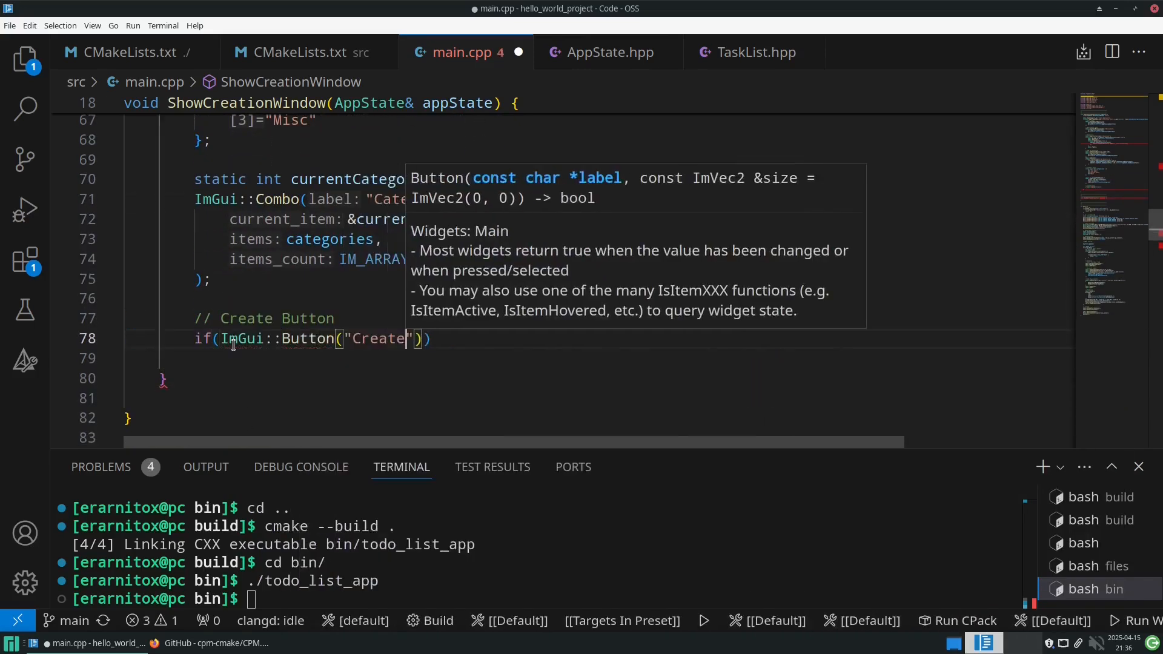
left_click(609, 52)
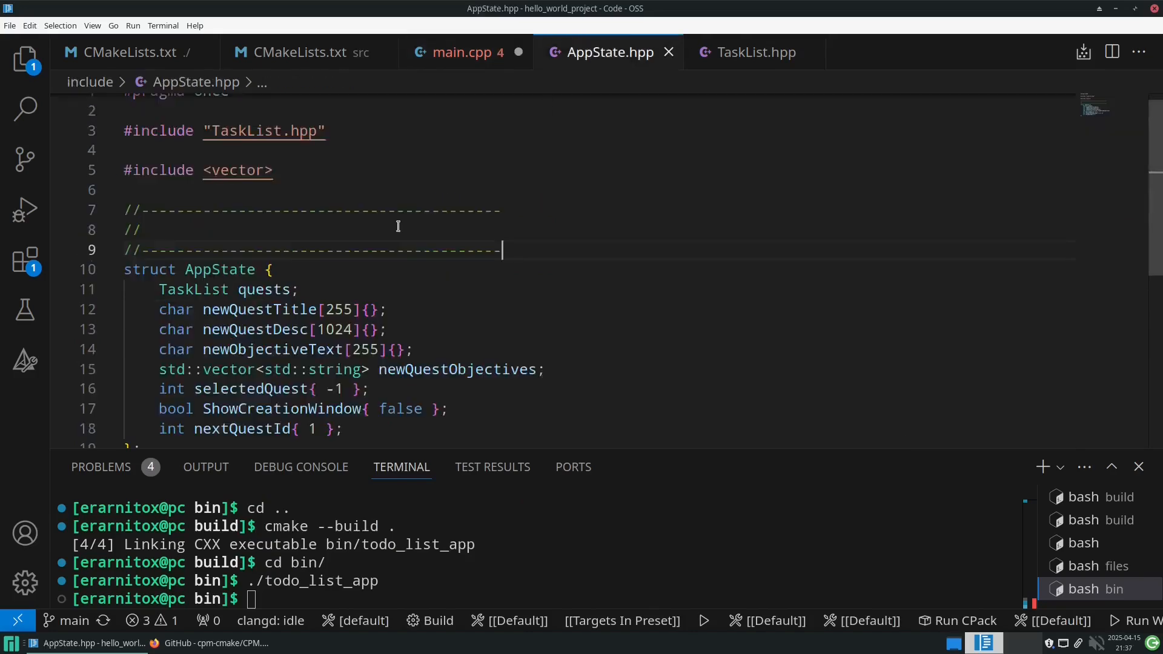
Step: Check the Task struct in TaskList.hpp, then start an ImGui:: call in main.cpp
left_click(754, 52)
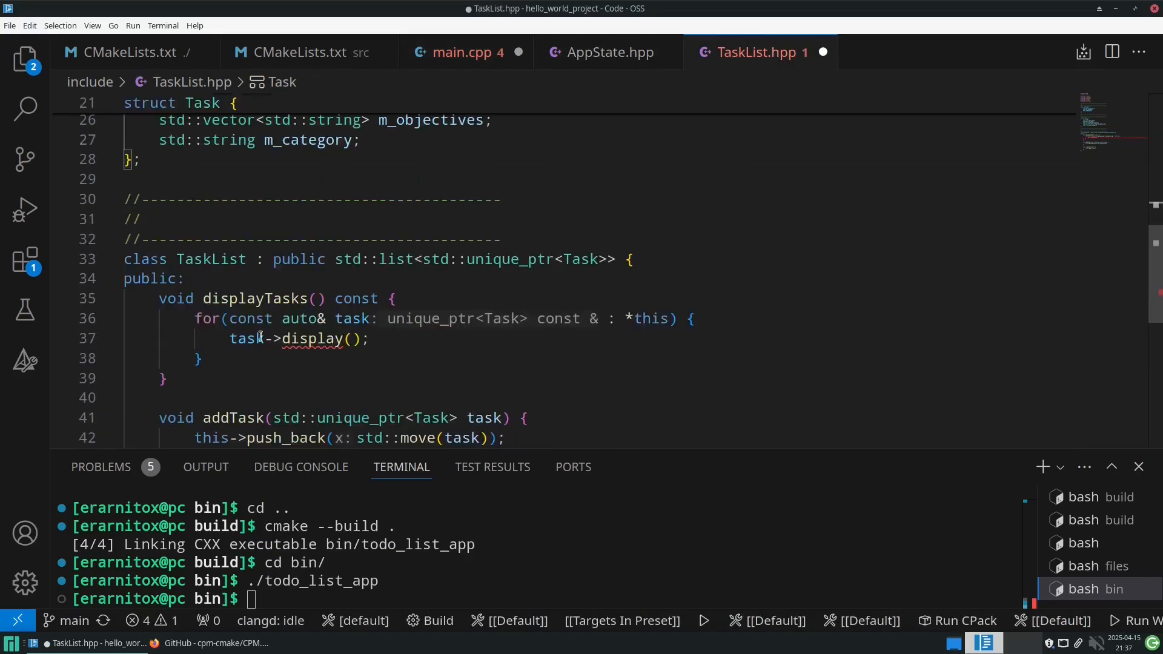
left_click(466, 52)
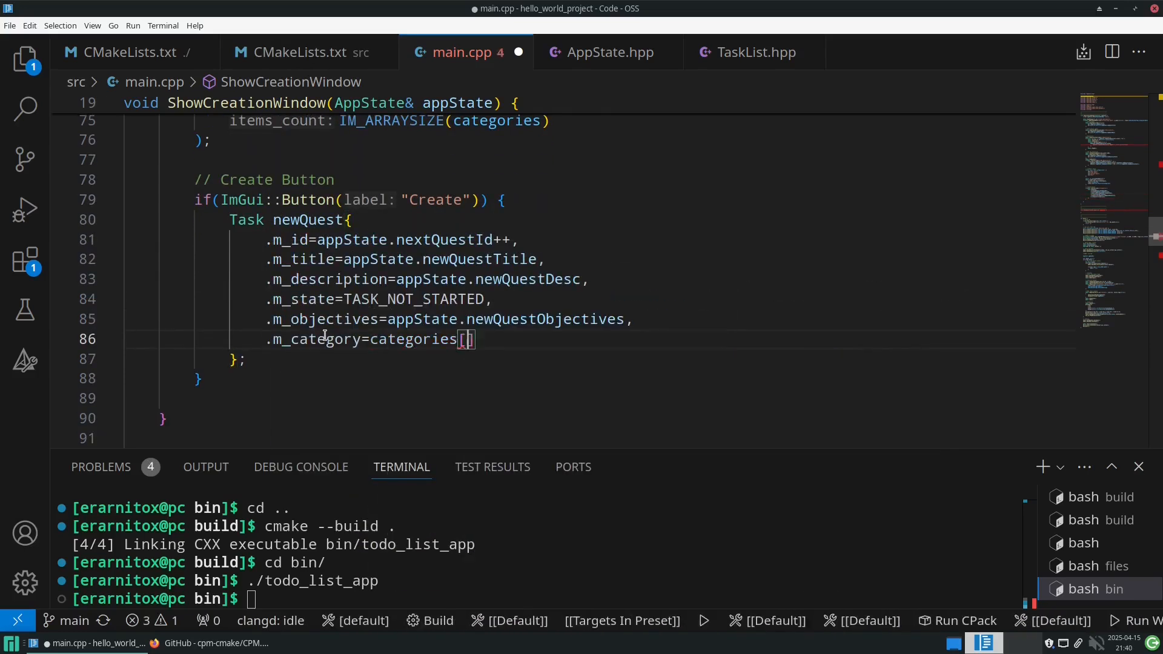
type("ImGui::Separator();")
type("// State:")
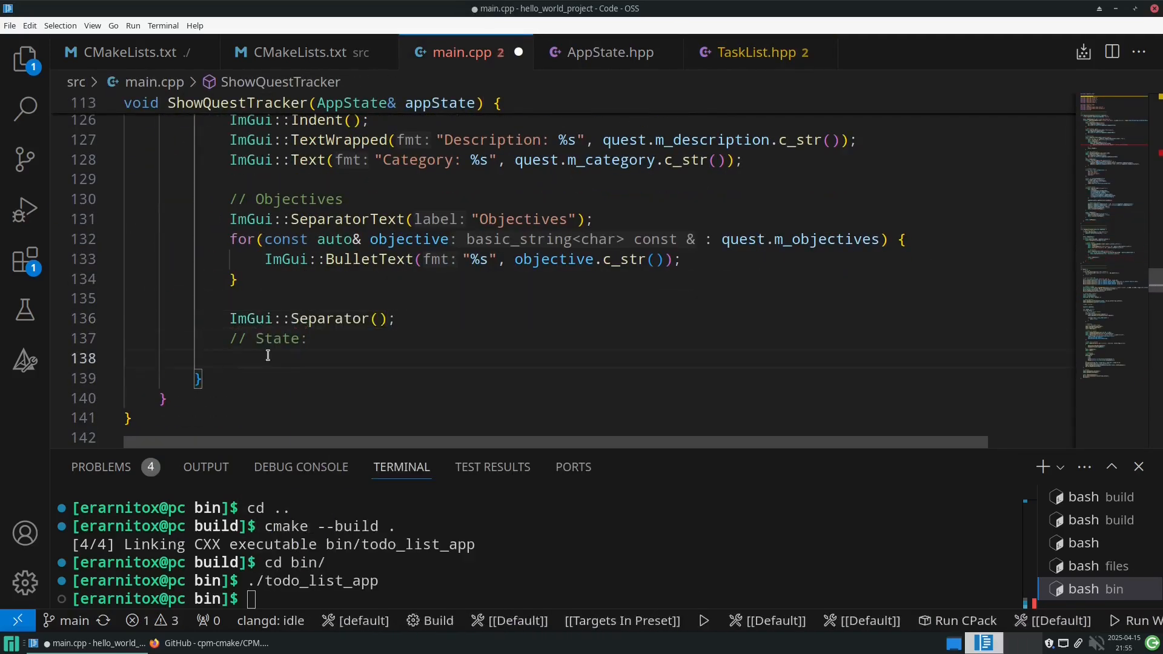
Step: Add a button labelled 'Completed!' for completed quests, otherwise 'Mark'
type("if(ImGui::Button(quest.m_state == TASK_COMPLETED ? \"Completed!\" : \"Mark\"))")
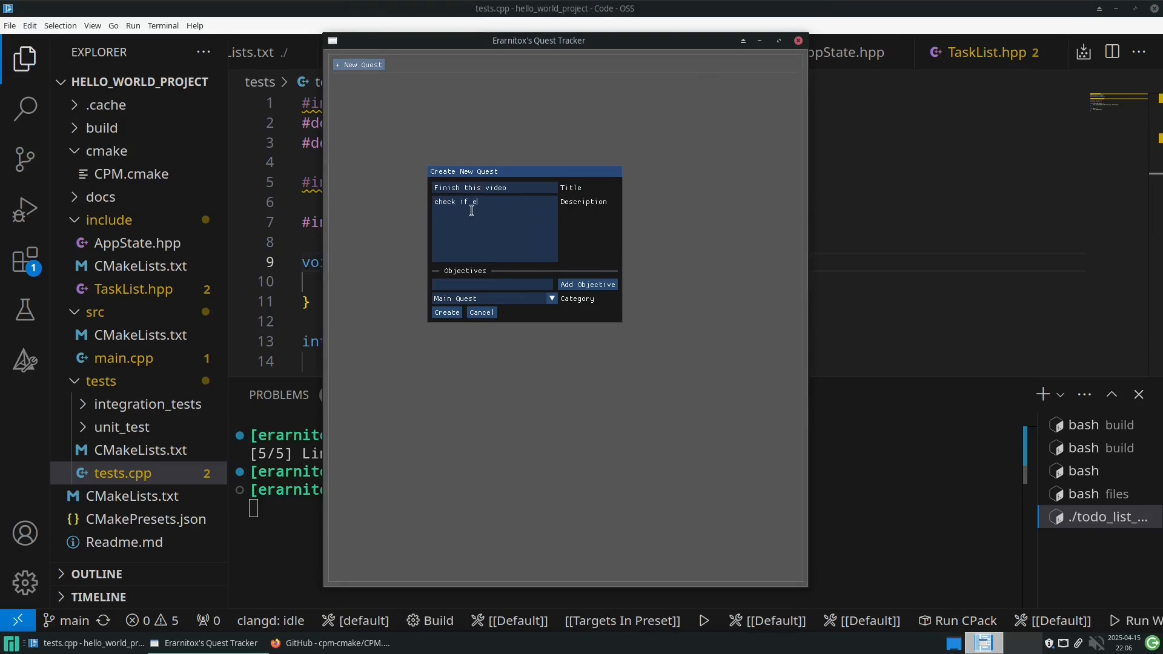
Step: Finish the 'verything works and' description and create the quest
type("verything works and")
left_click(492, 284)
type("upload")
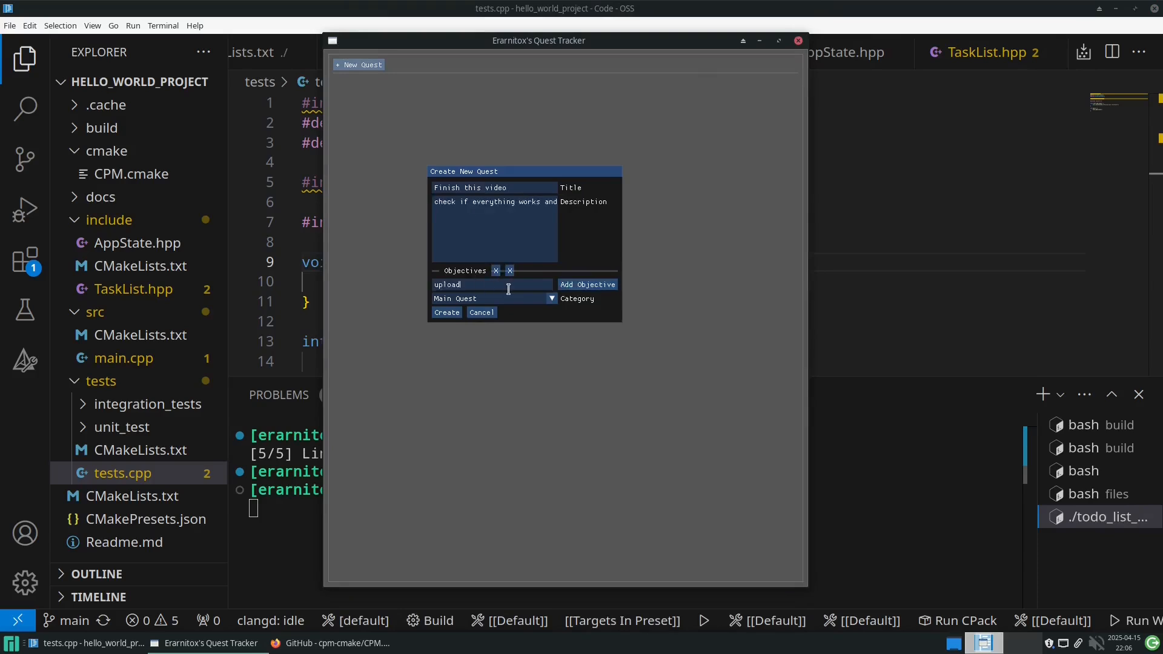
left_click(446, 313)
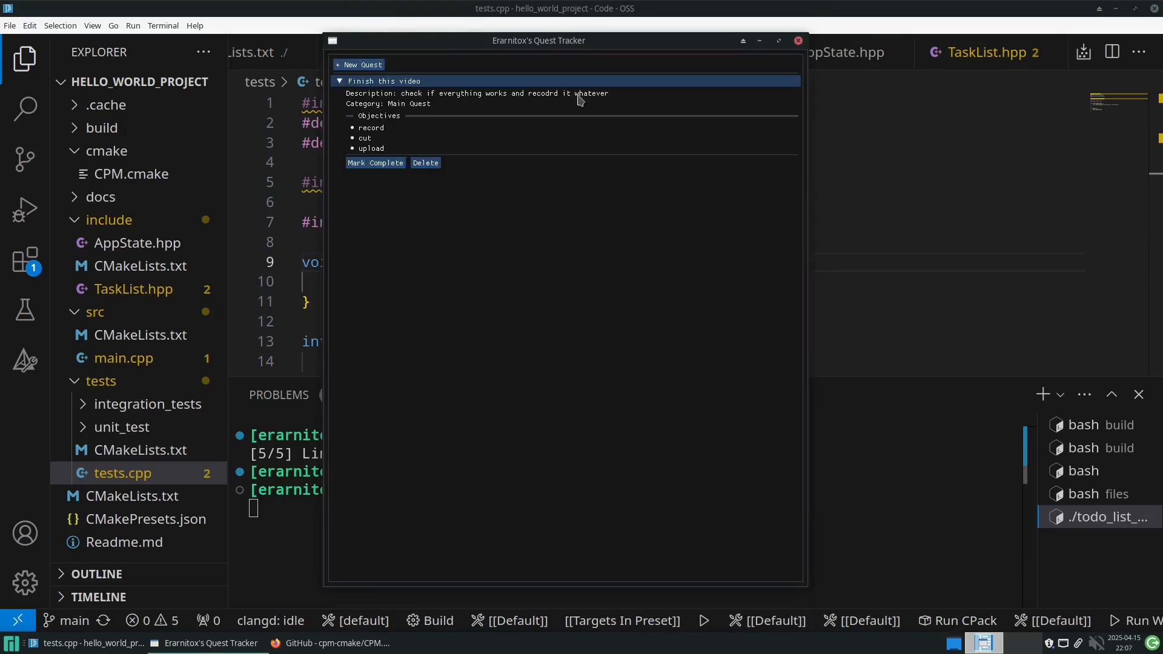